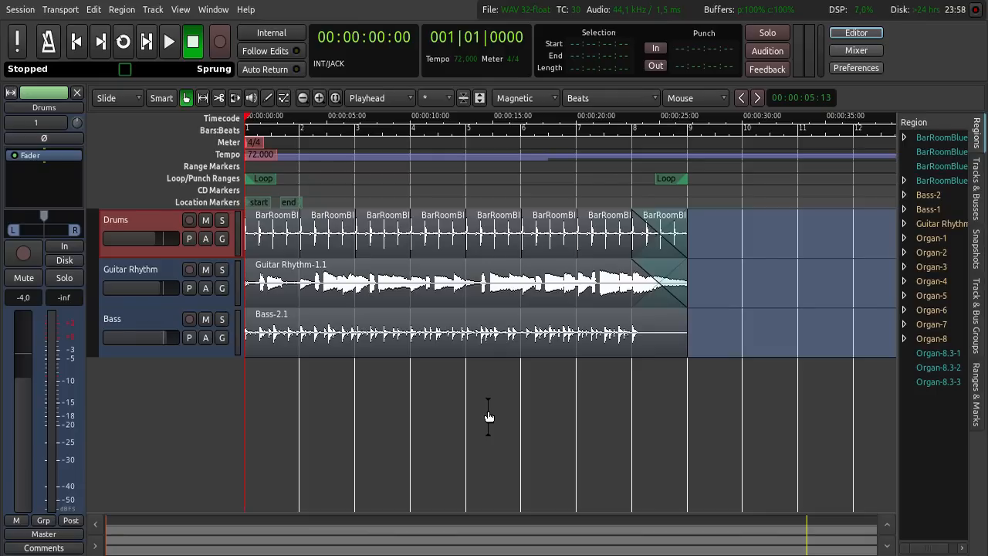
mouse_move(855, 67)
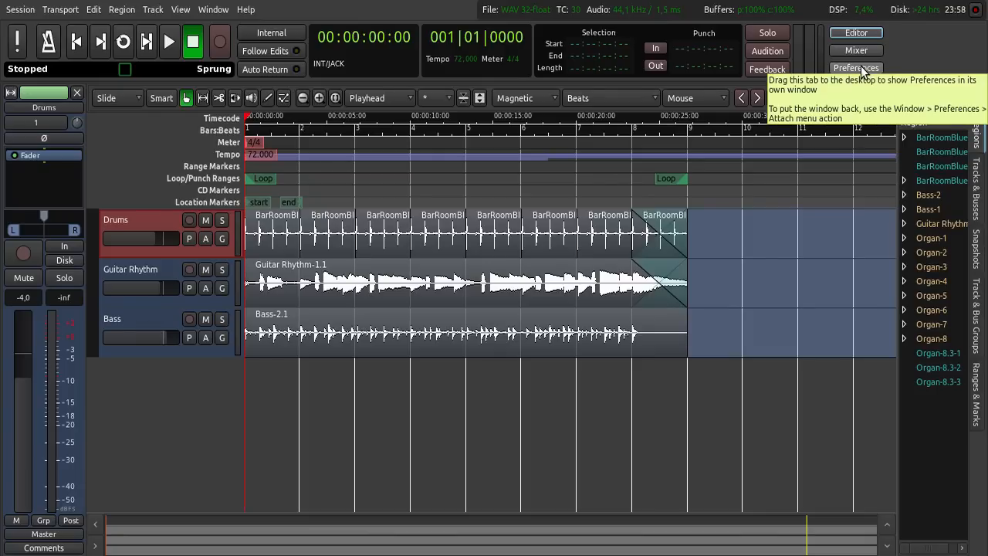
Show the VST plugin settings page in Ardour's Preferences
left_click(858, 68)
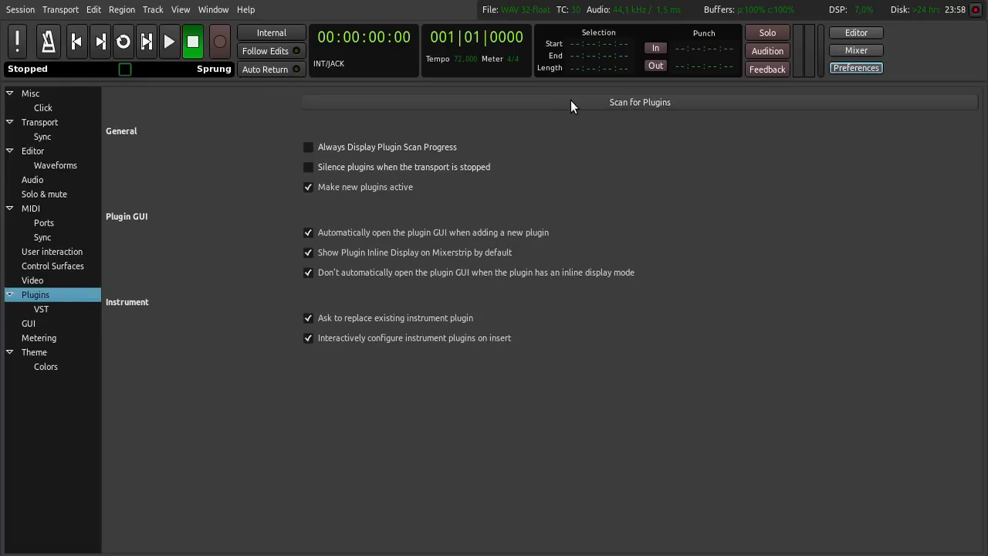
left_click(42, 309)
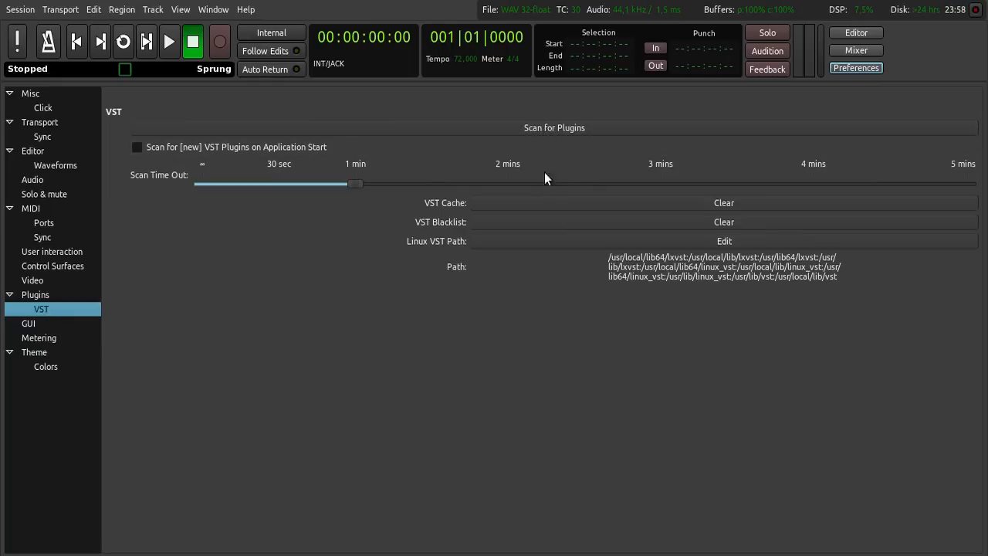
mouse_move(704, 256)
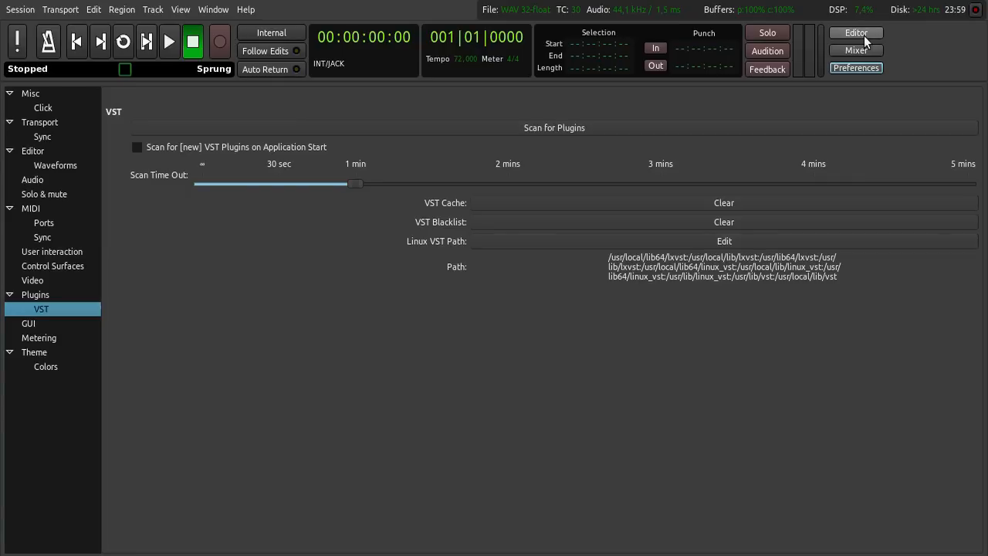
mouse_move(851, 39)
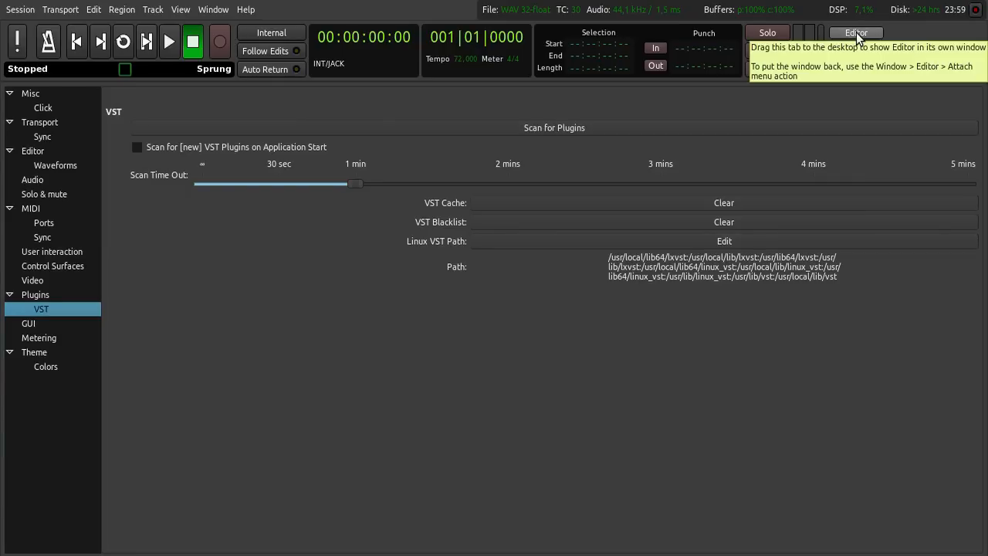
Return from Preferences to the session Editor with its tracks
left_click(854, 32)
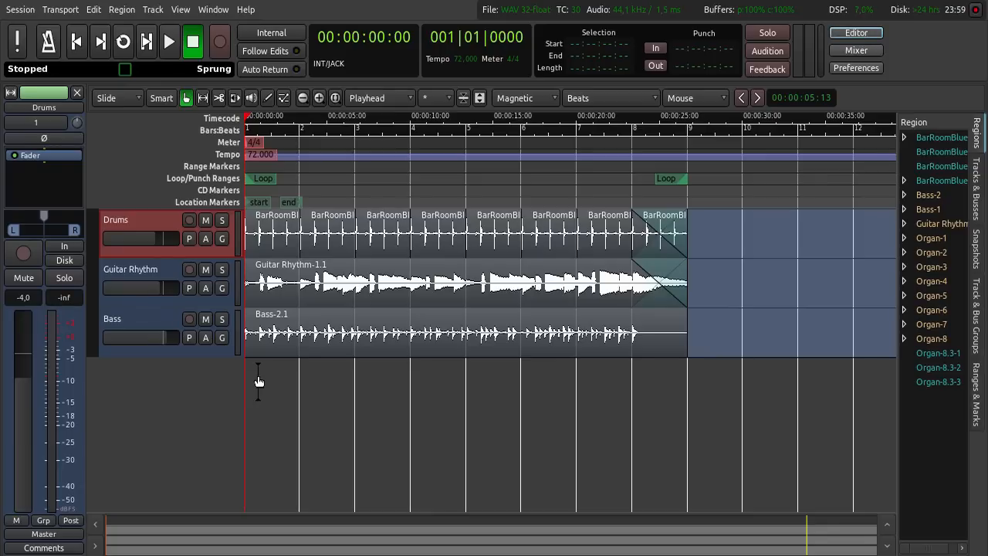
mouse_move(142, 220)
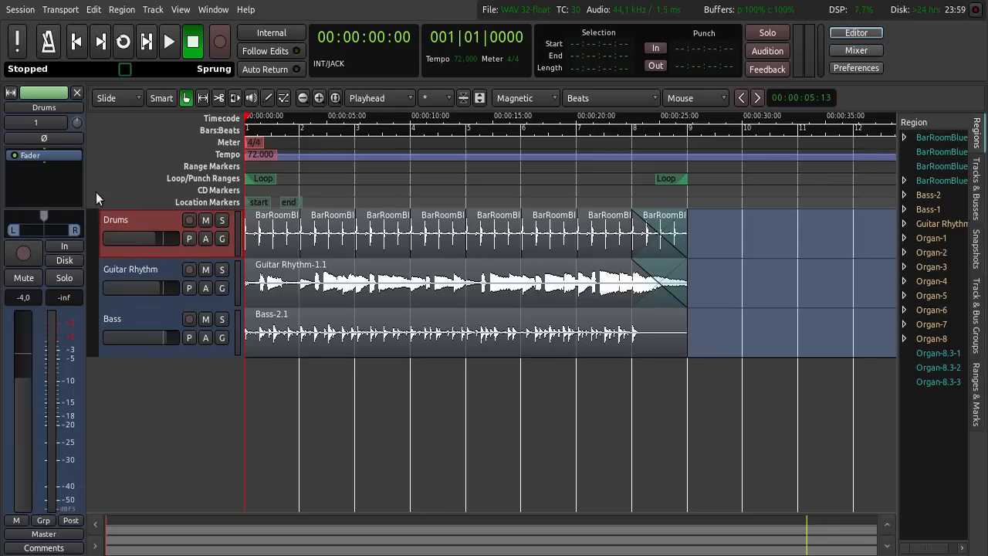
mouse_move(43, 182)
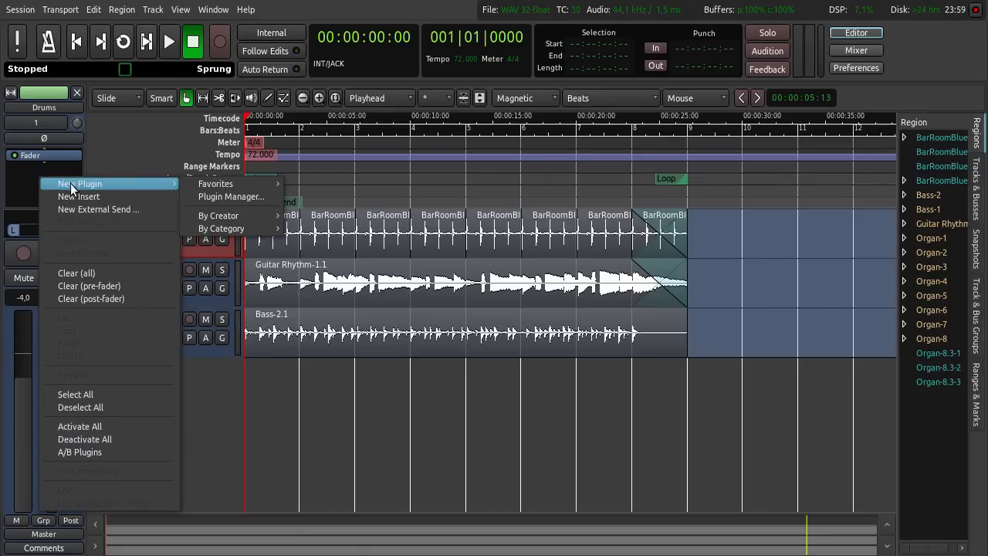
mouse_move(147, 188)
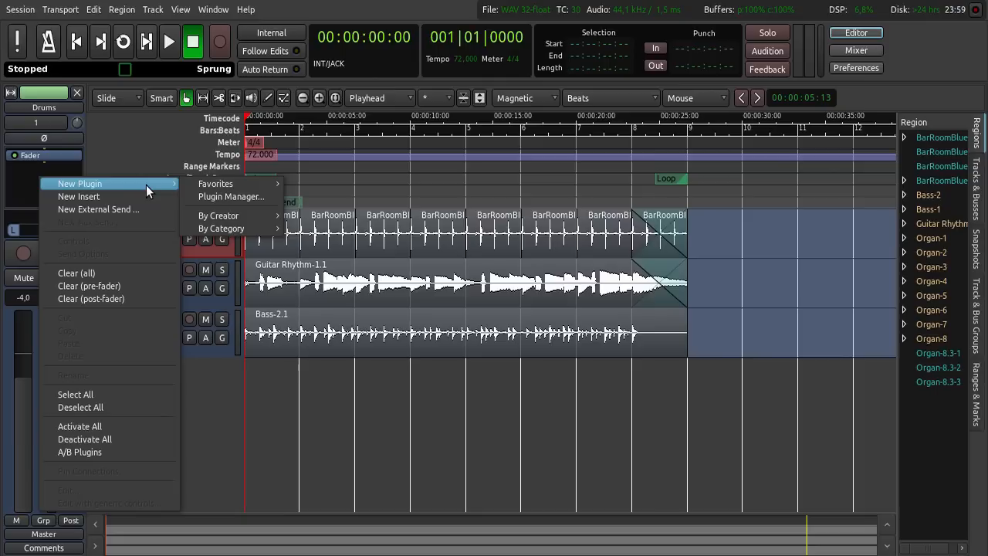
mouse_move(230, 196)
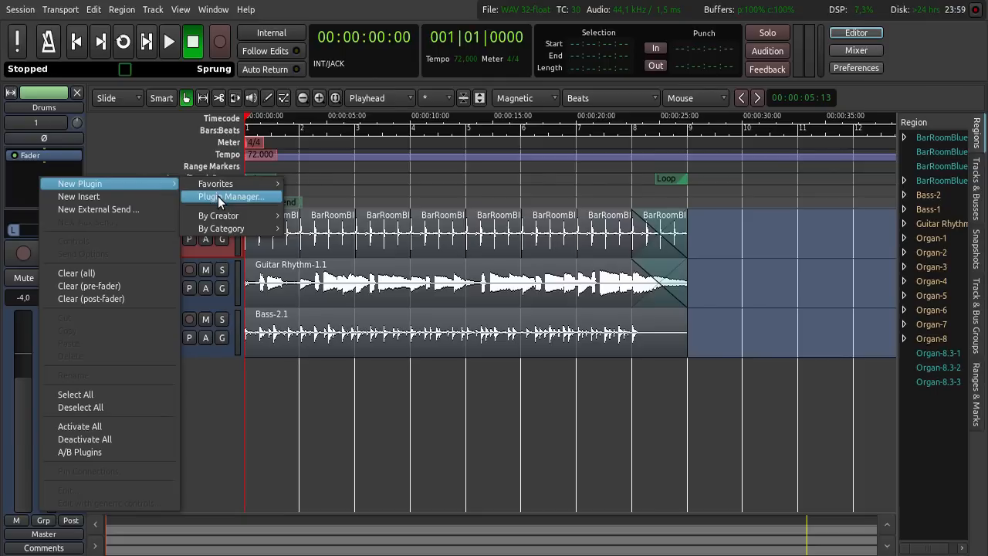
mouse_move(220, 200)
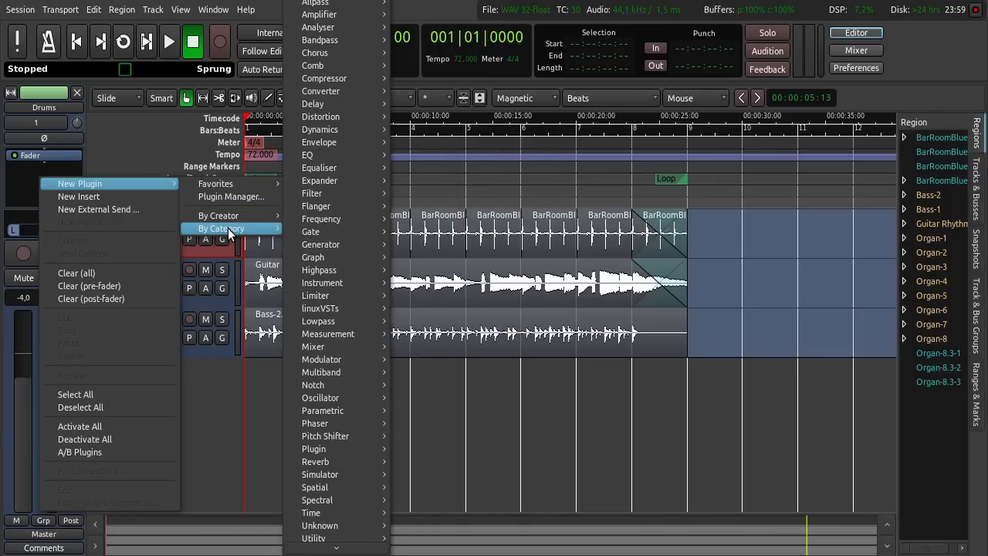
mouse_move(224, 196)
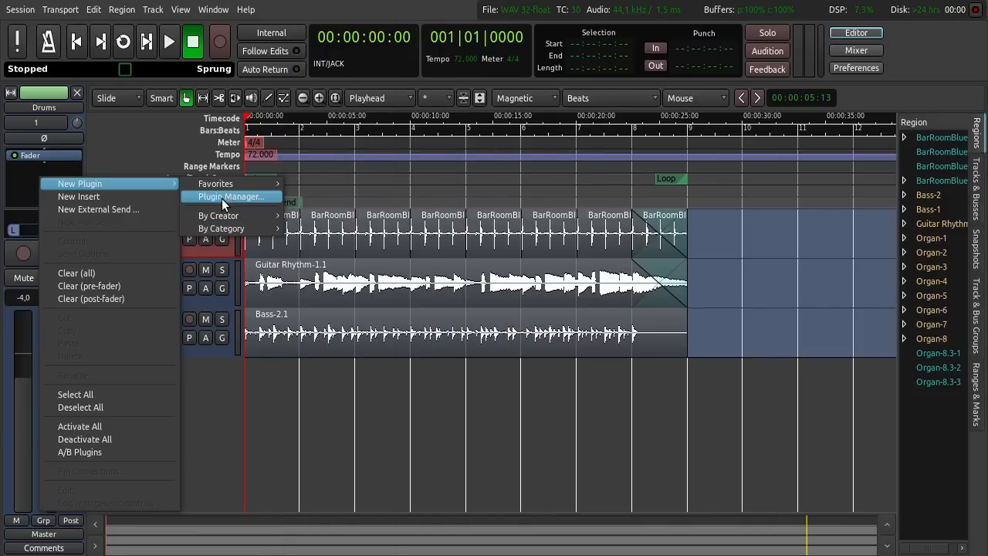
left_click(232, 196)
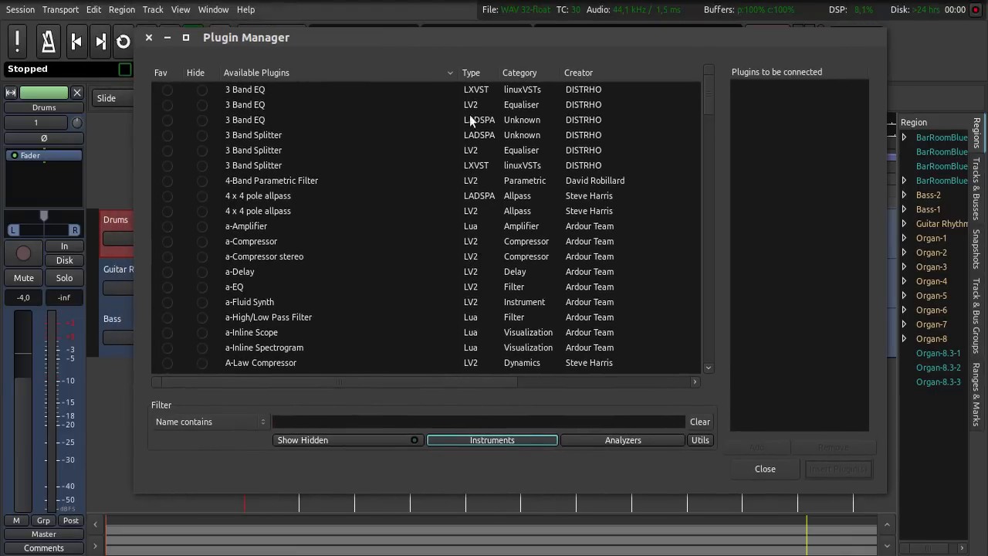
mouse_move(523, 173)
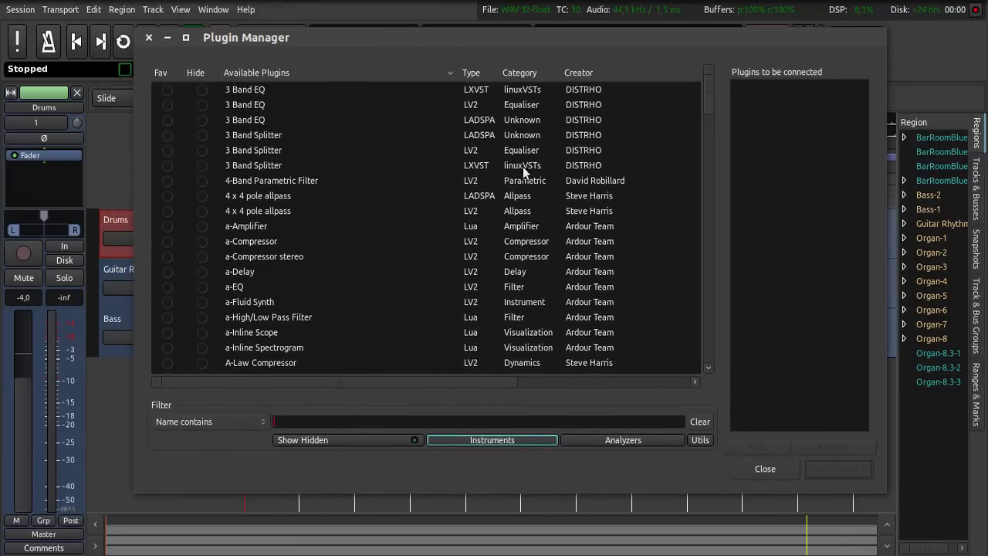
mouse_move(604, 275)
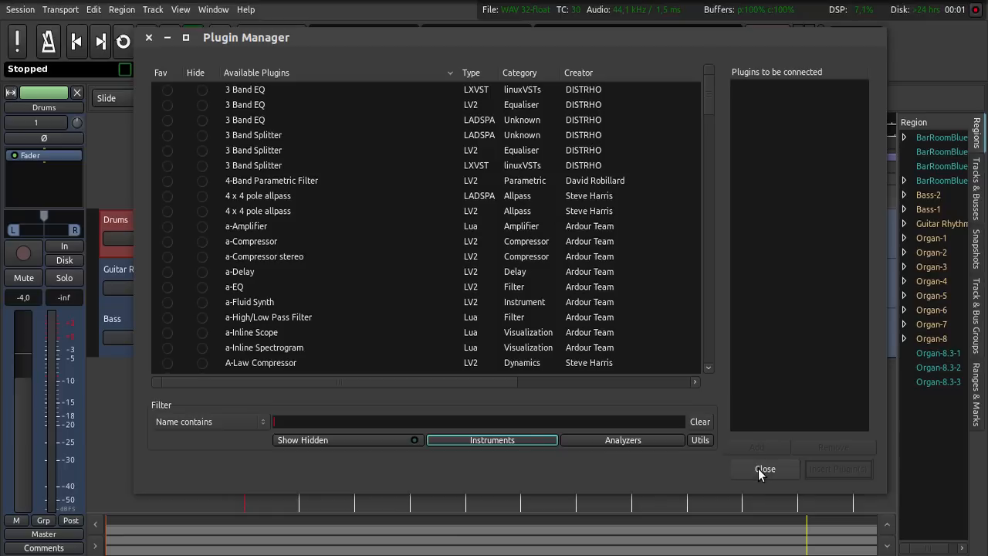
left_click(765, 469)
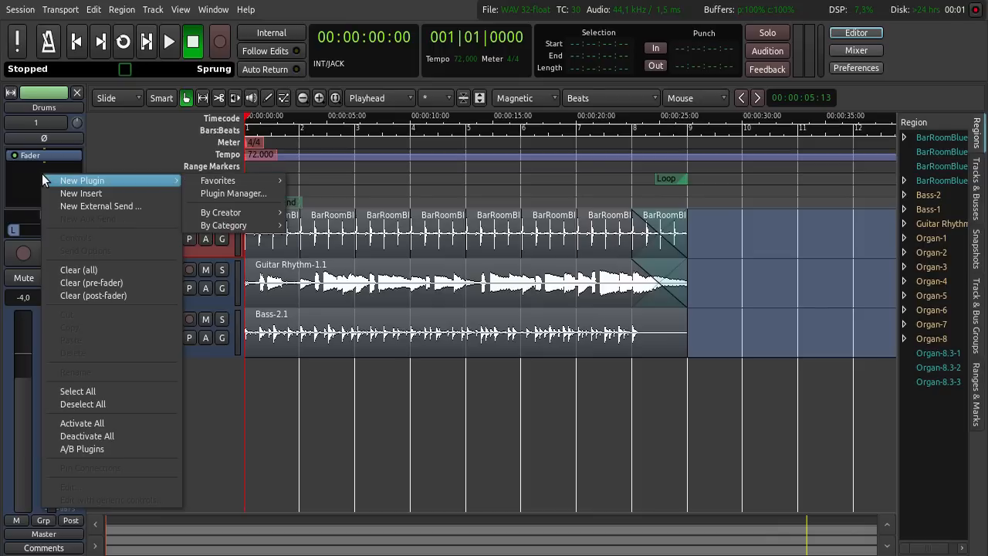
mouse_move(151, 183)
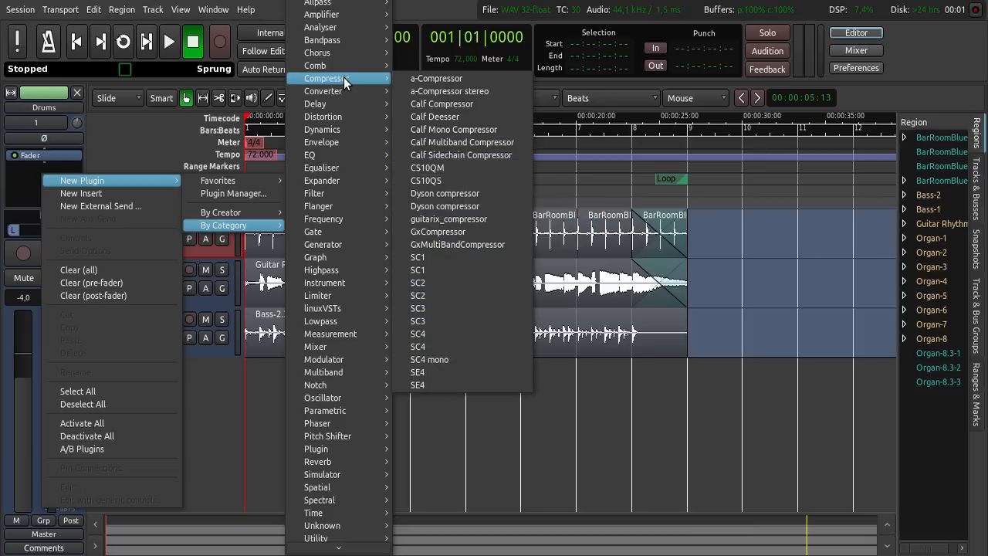
mouse_move(364, 80)
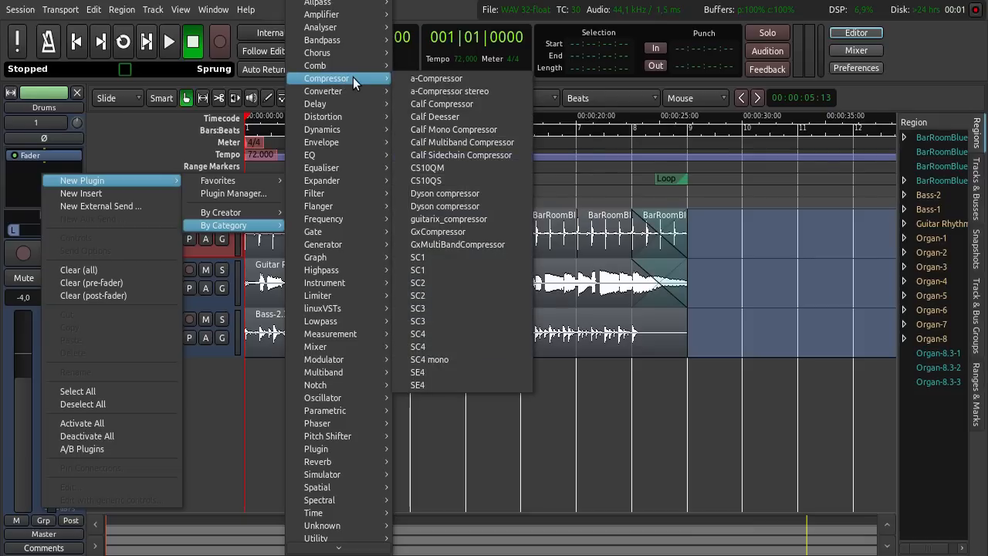
mouse_move(466, 91)
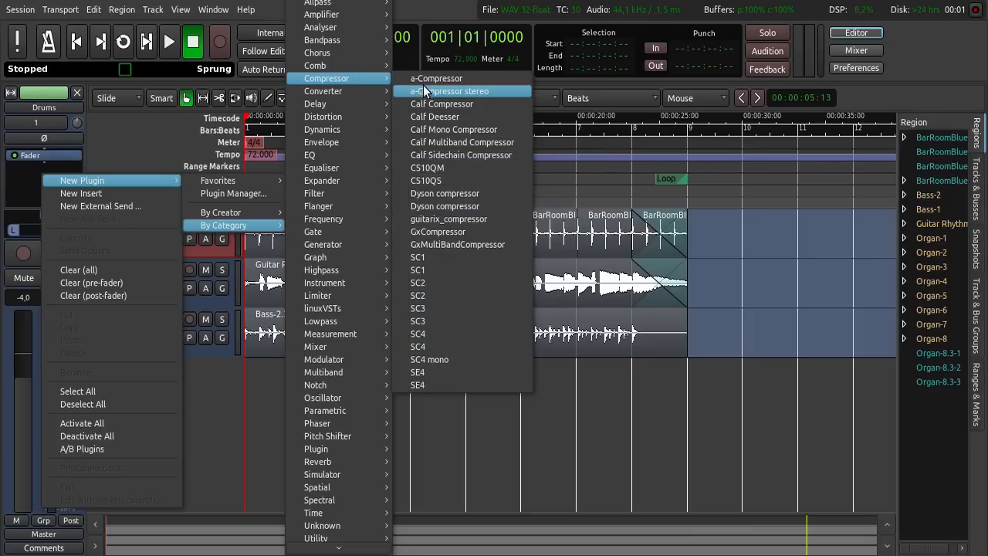
mouse_move(454, 130)
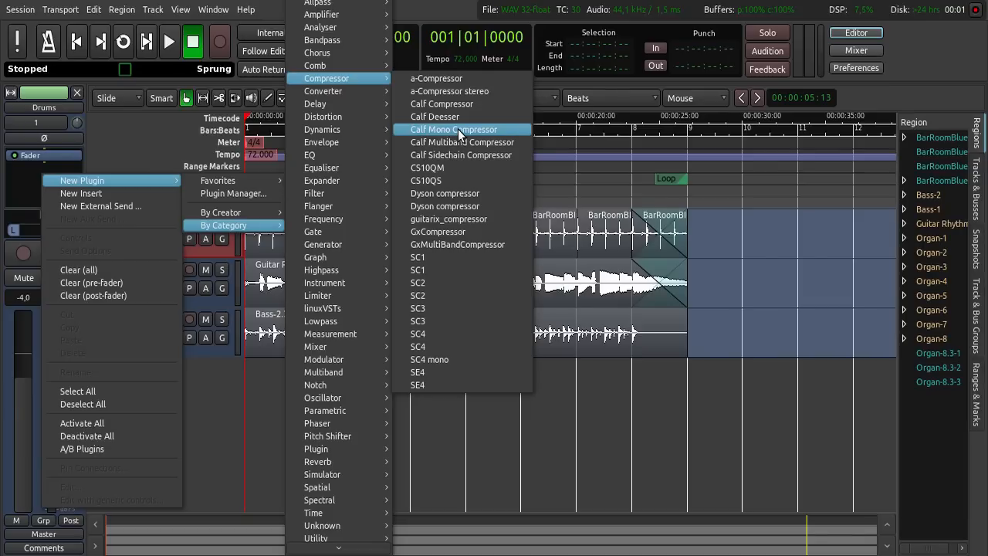
Add Calf Mono Compressor to Drums and lower its ratio to about 1.8 and its release
left_click(460, 130)
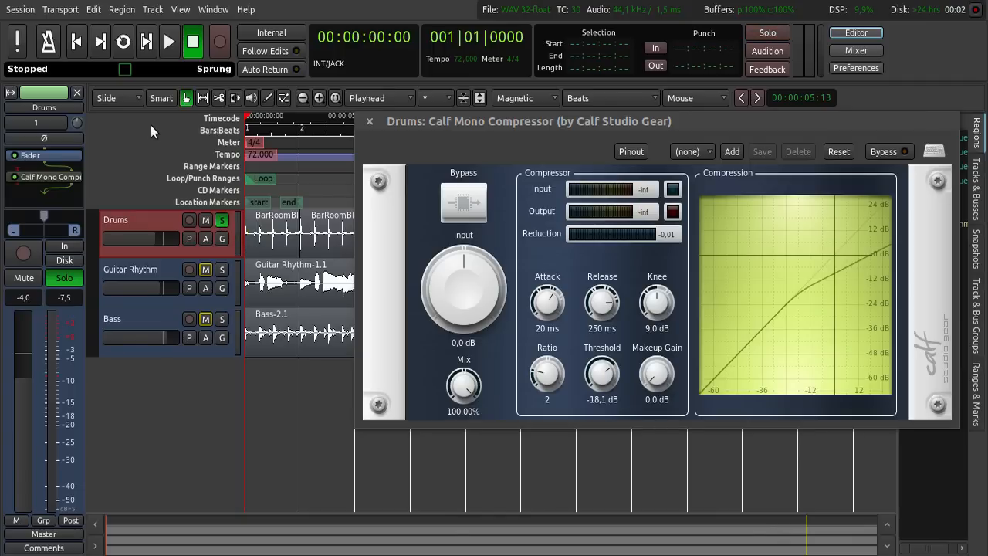
mouse_move(121, 41)
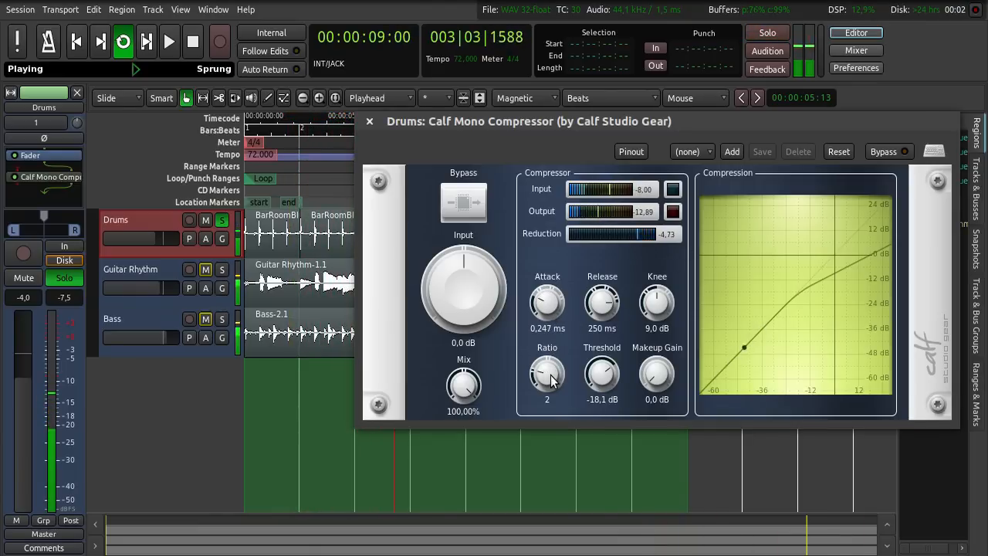
left_click_drag(546, 378, 547, 386)
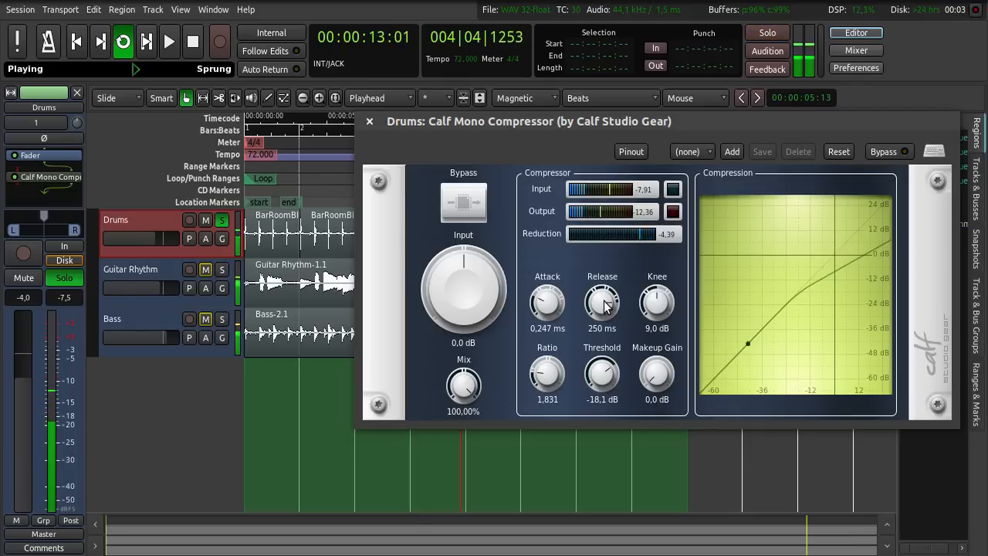
left_click_drag(602, 301, 602, 278)
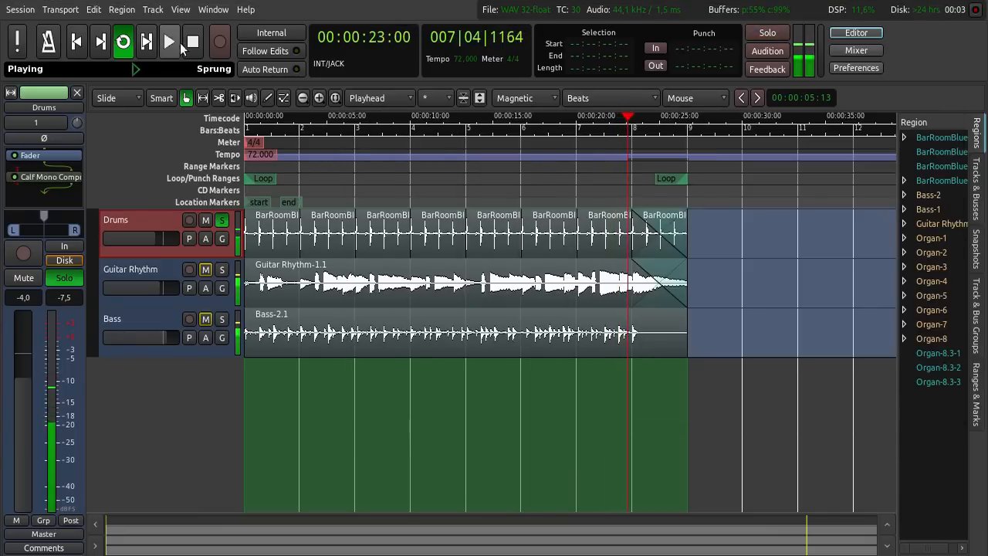
Audition the Drums track soloed in a loop, then stop and clear the solo
left_click(195, 42)
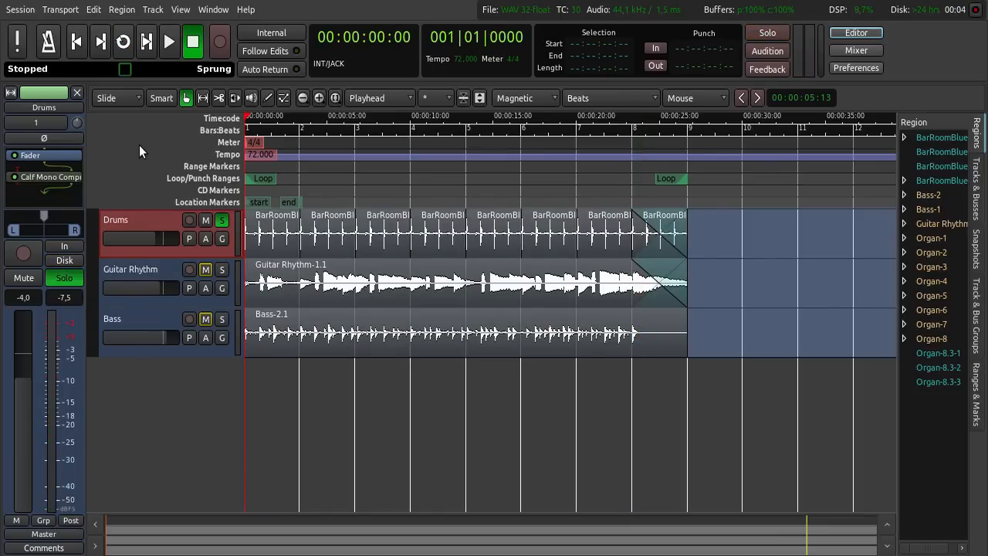
left_click(765, 32)
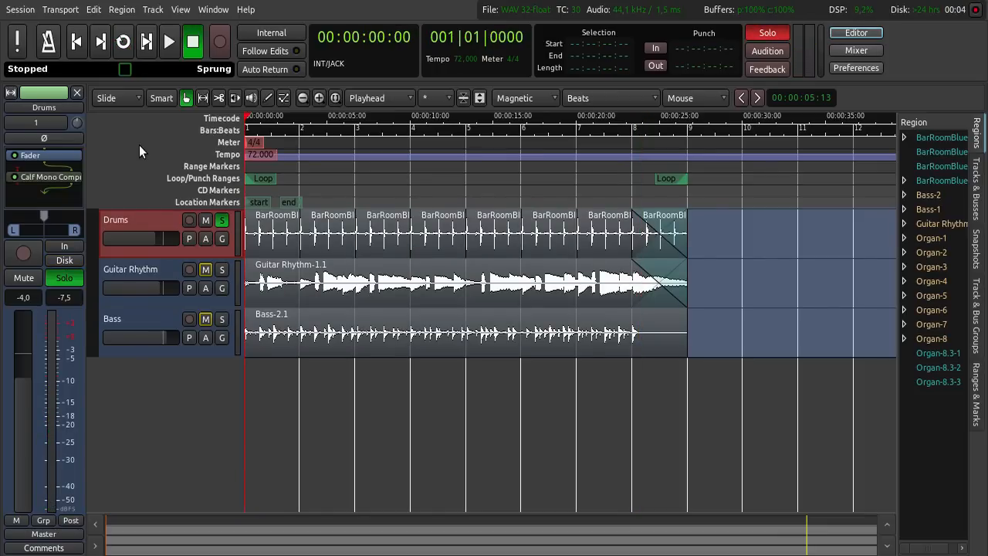
left_click(122, 42)
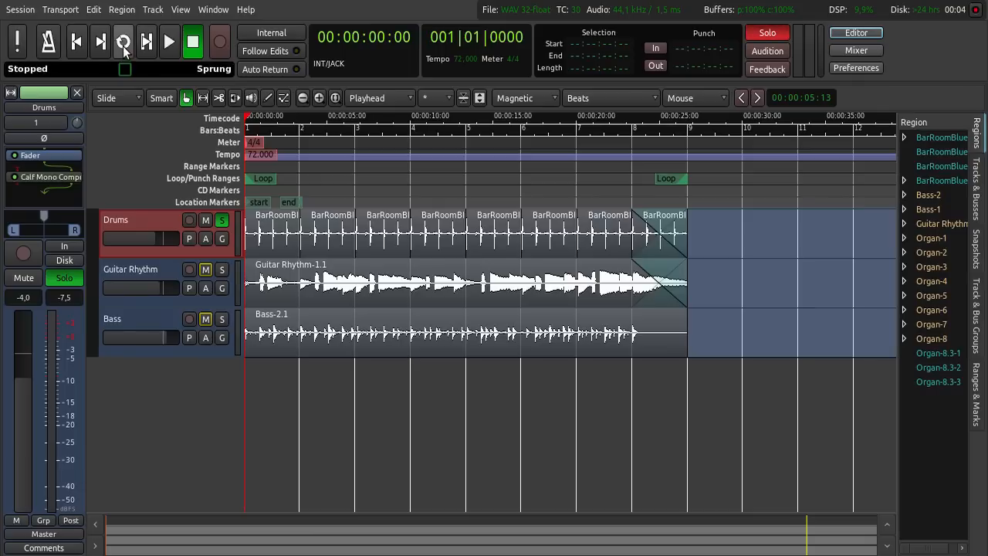
left_click(124, 41)
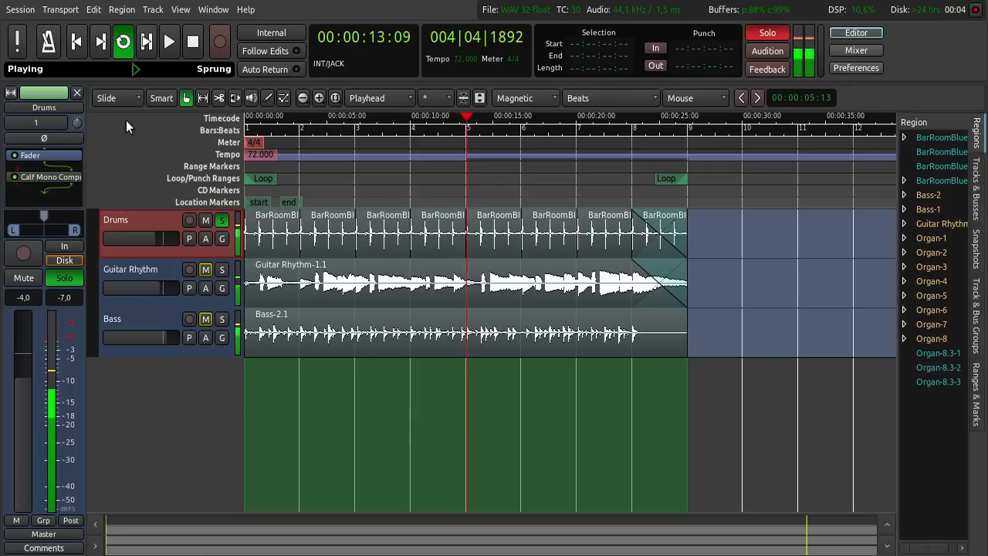
left_click(191, 42)
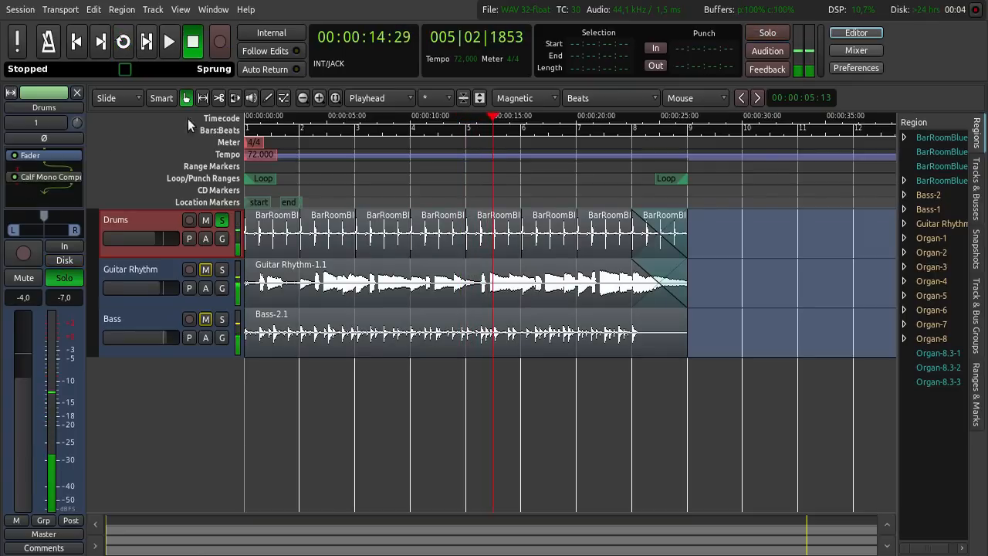
Select the Guitar Rhythm track so its mixer strip shows
left_click(222, 219)
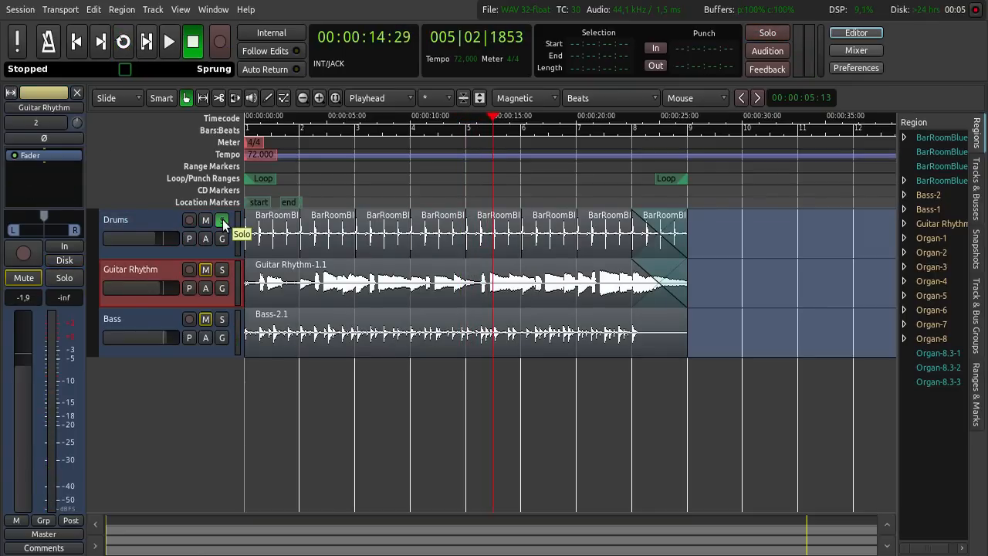
mouse_move(222, 268)
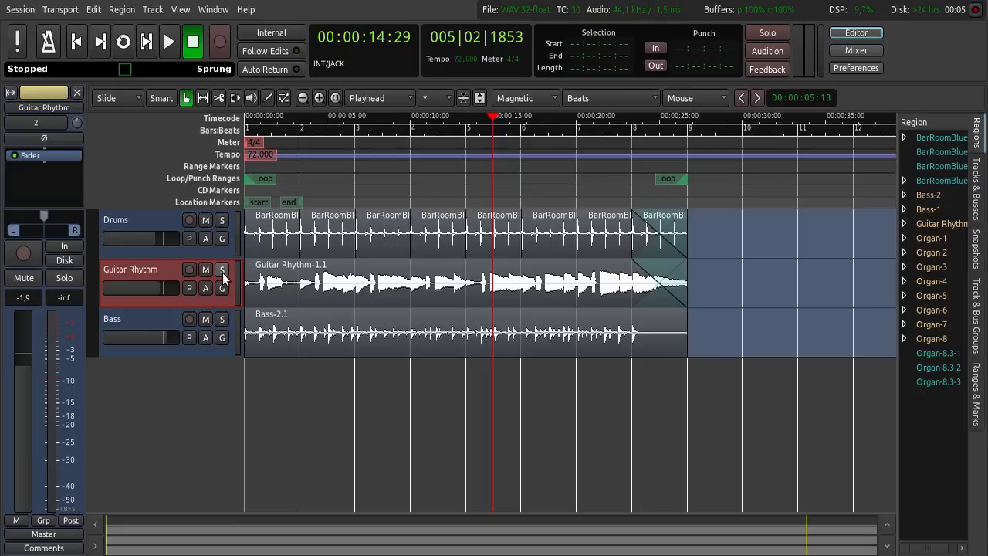
Solo Guitar Rhythm and bring up the new-plugin choices for its processor box
left_click(222, 268)
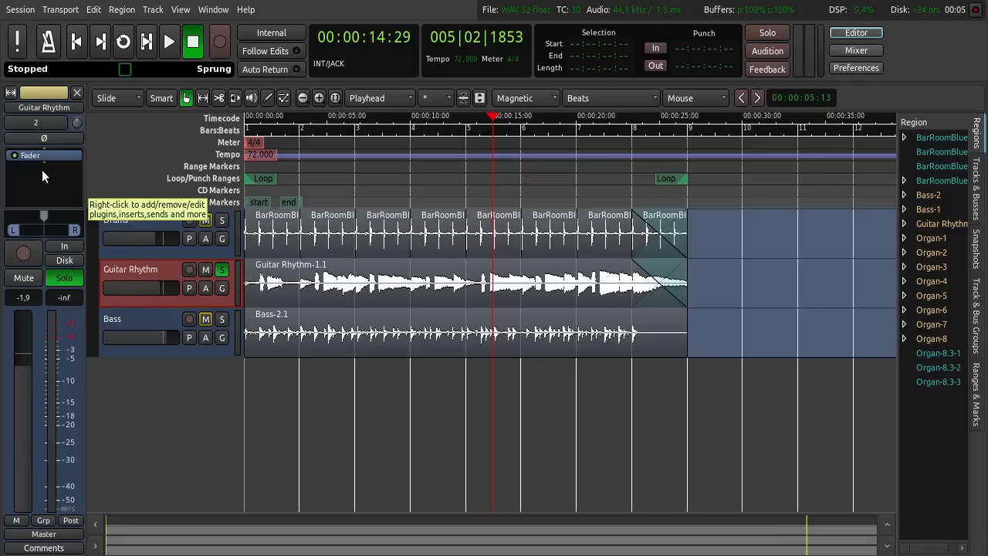
left_click(759, 32)
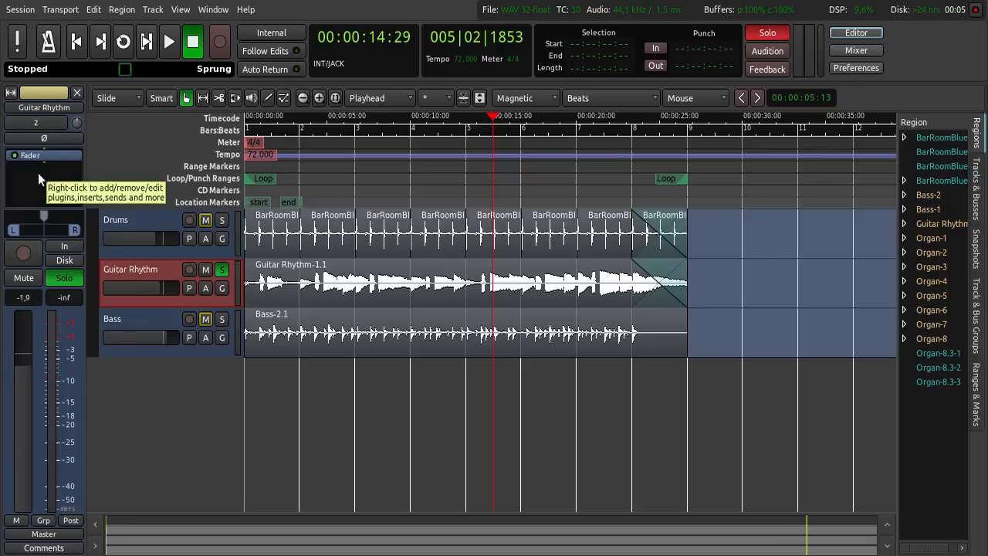
right_click(38, 170)
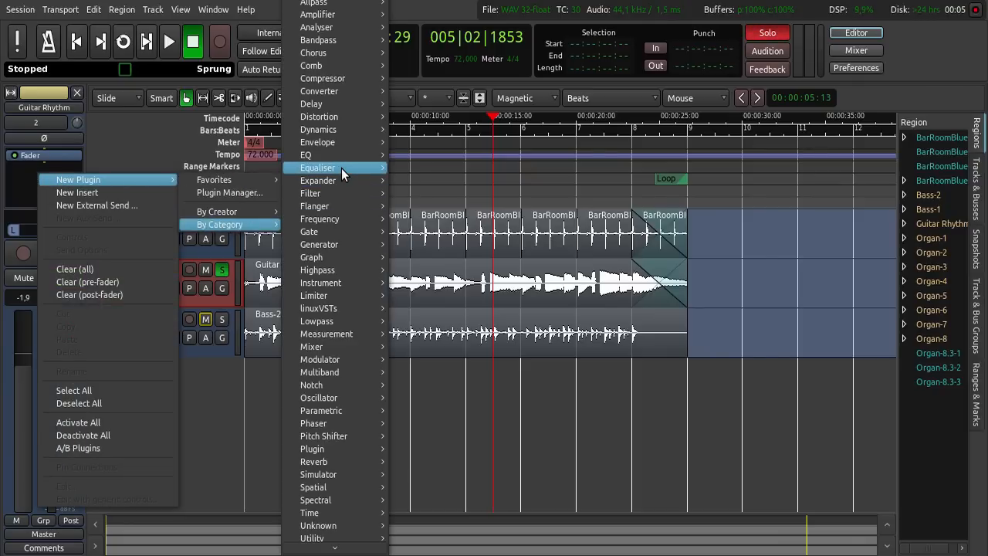
mouse_move(339, 166)
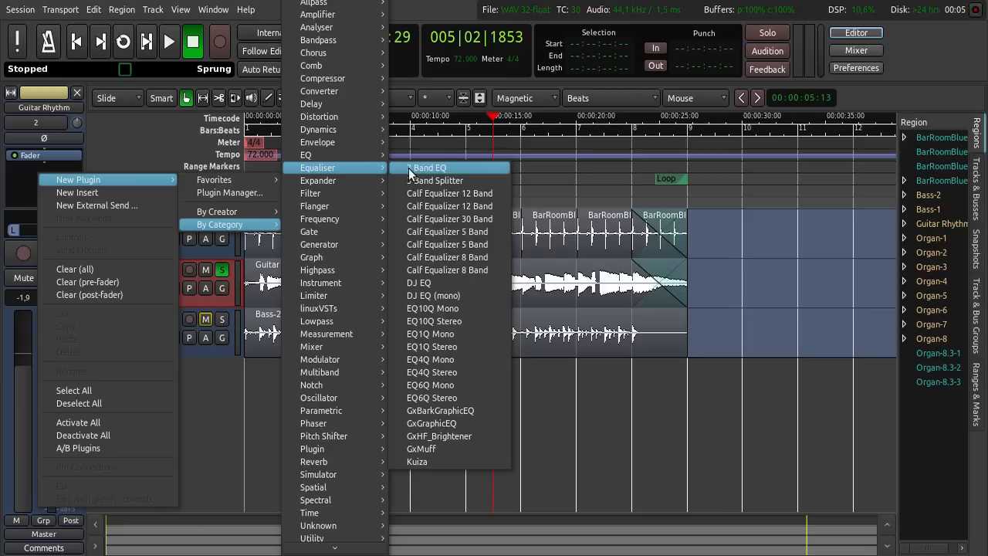
mouse_move(448, 167)
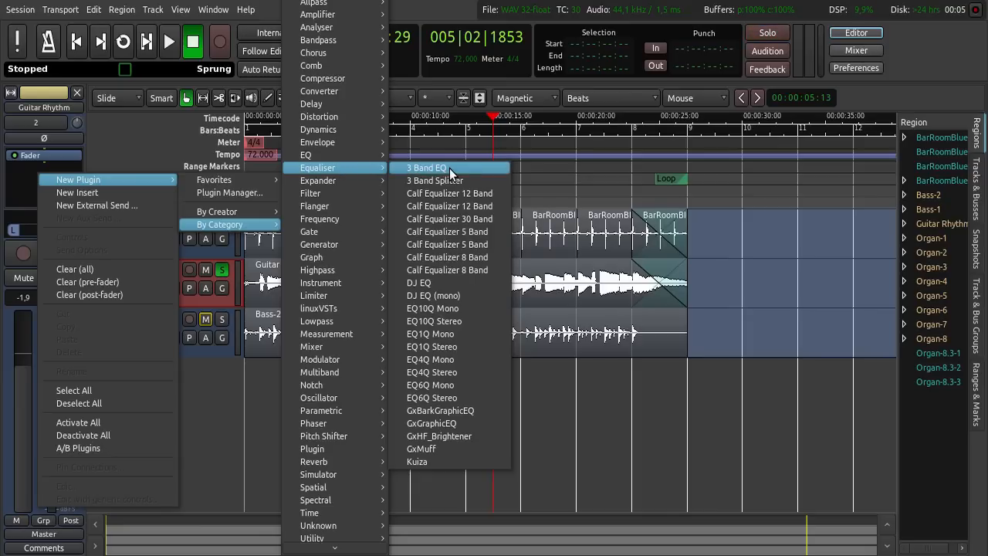
Add a 3 Band EQ to Guitar Rhythm and loop playback to hear it
left_click(424, 166)
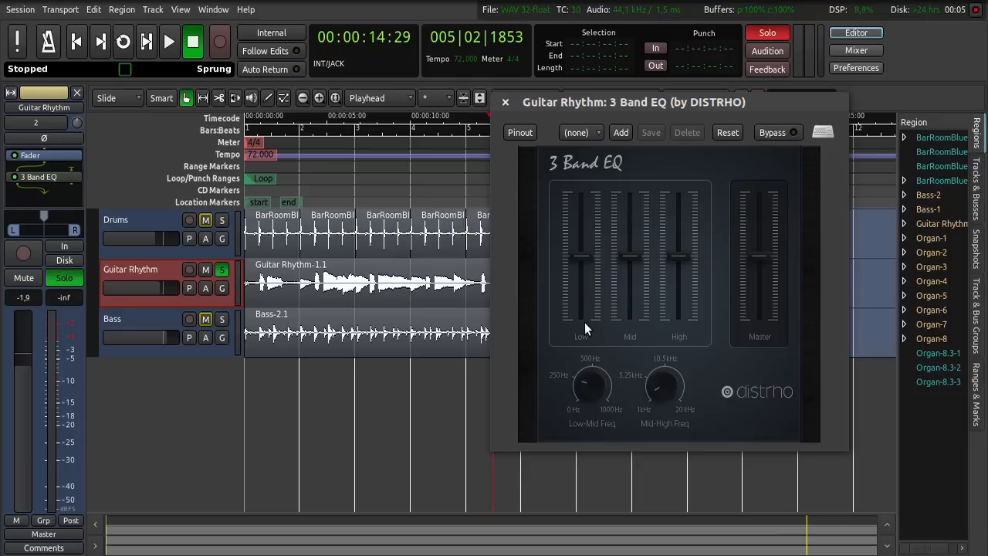
mouse_move(676, 349)
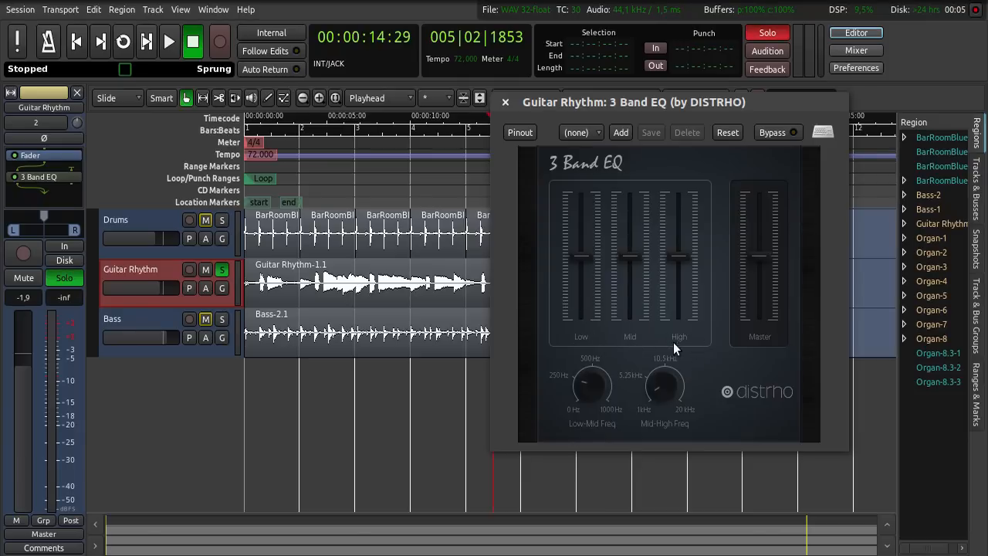
mouse_move(682, 338)
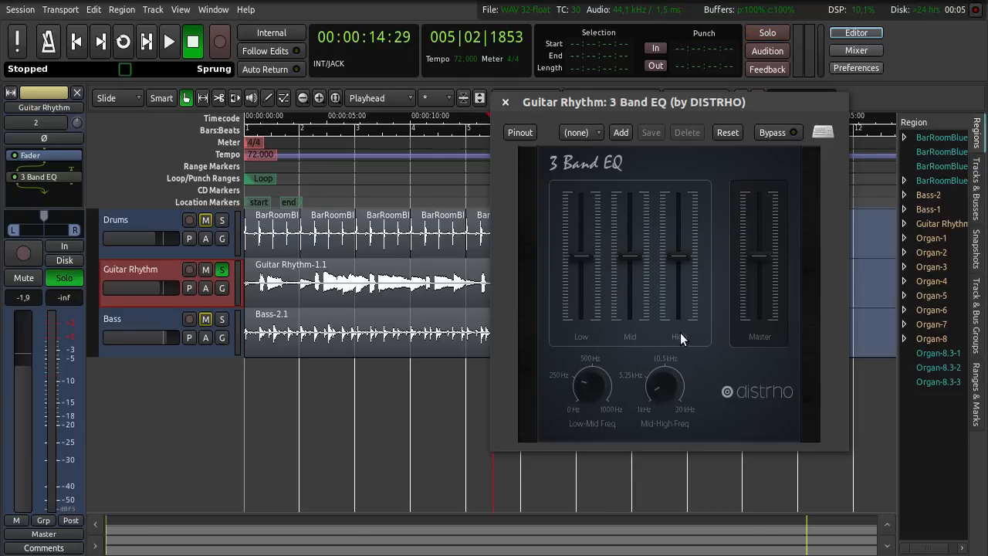
mouse_move(124, 40)
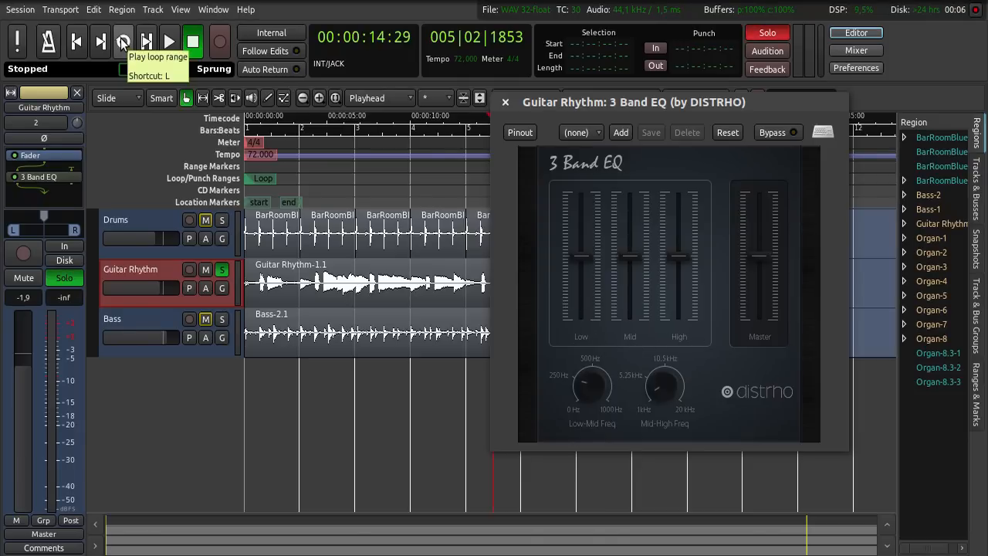
left_click(168, 42)
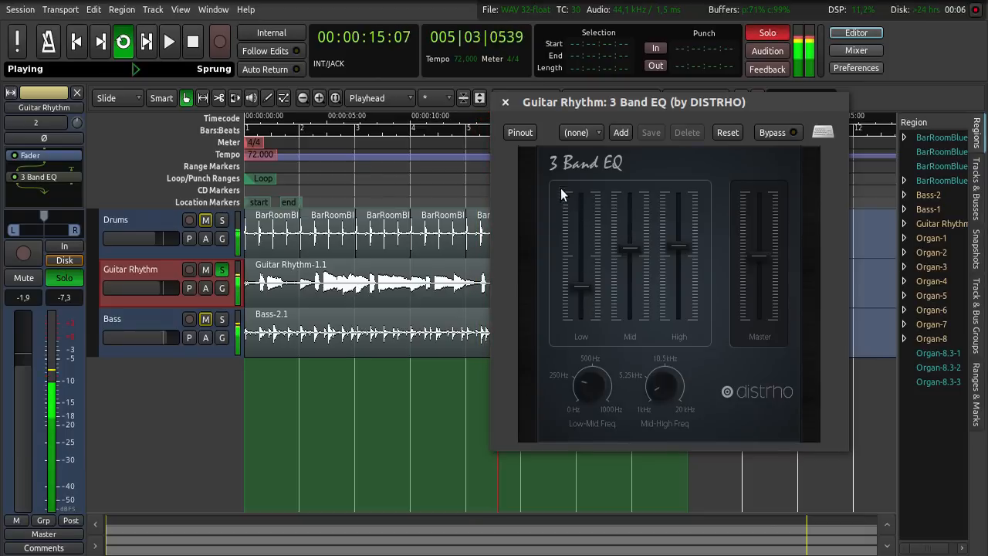
mouse_move(191, 42)
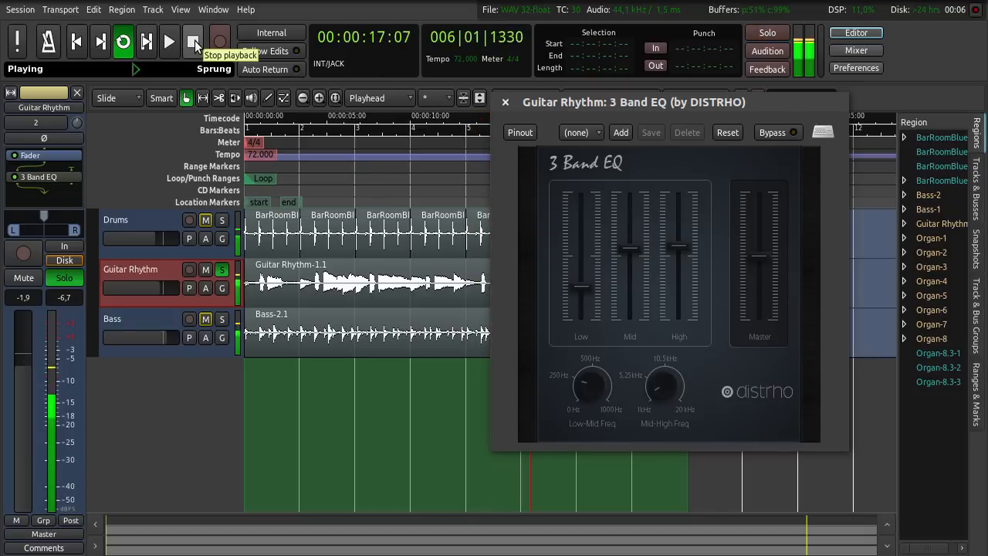
Stop playback, close the 3 Band EQ window and solo-select the Bass track
left_click(193, 42)
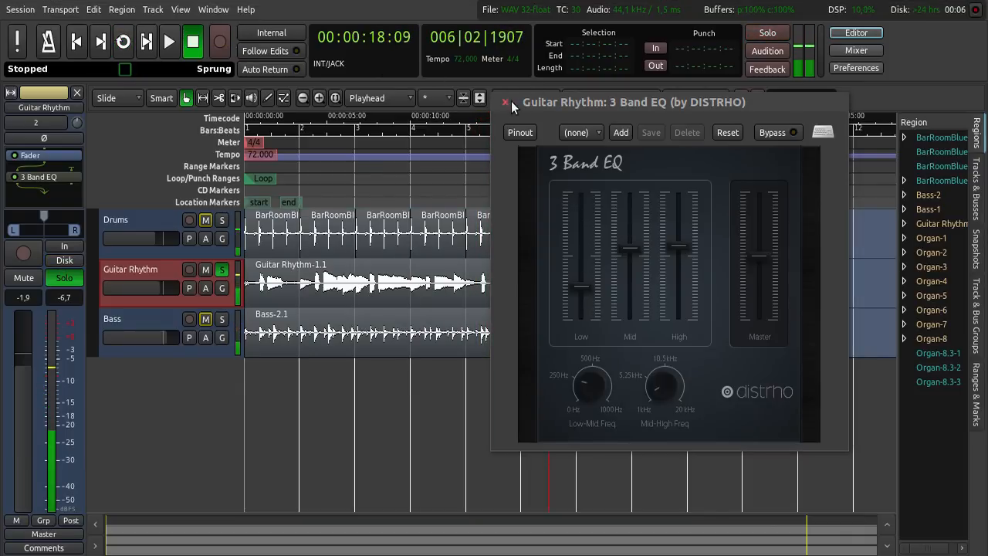
left_click(505, 102)
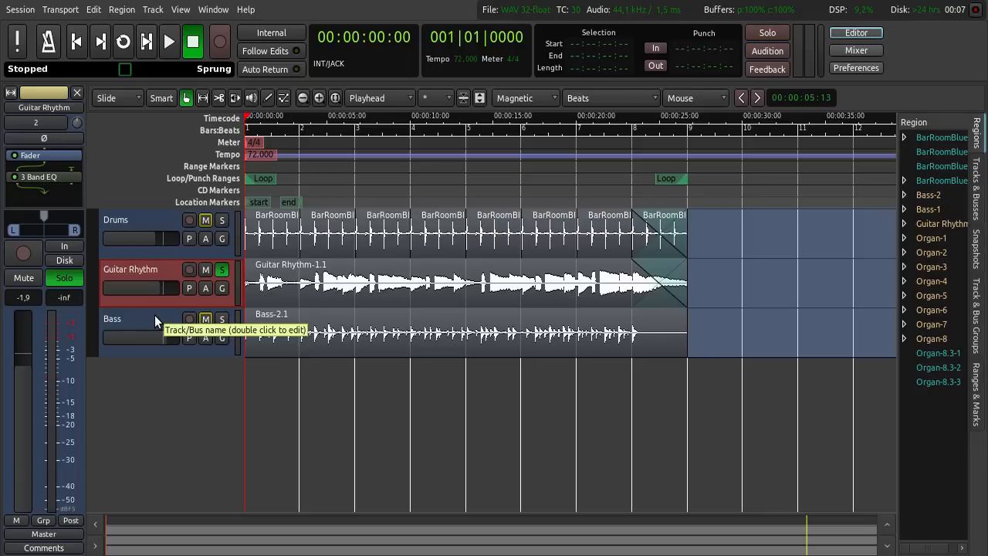
left_click(761, 33)
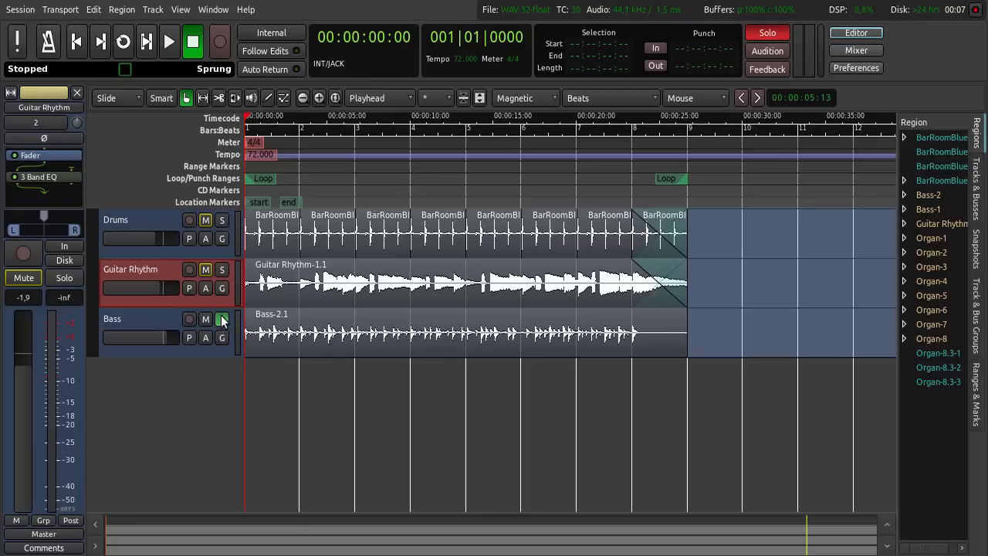
left_click(222, 318)
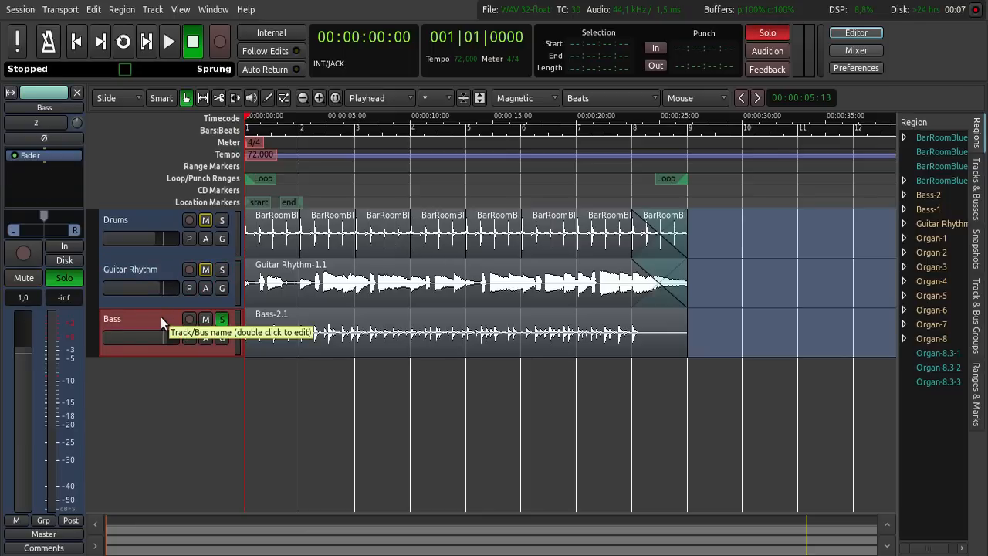
Add a Calf Filter to the Bass track's processing chain
right_click(43, 173)
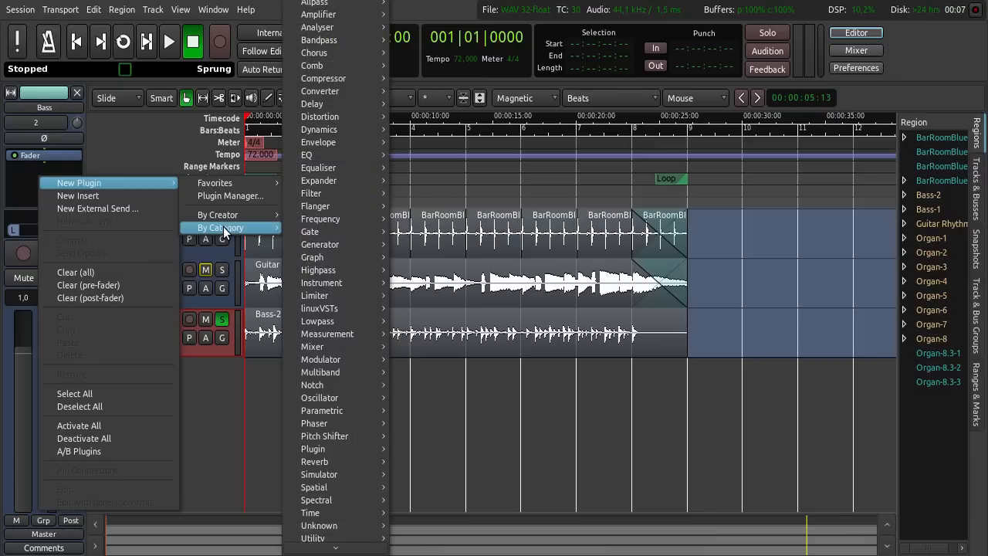
mouse_move(312, 193)
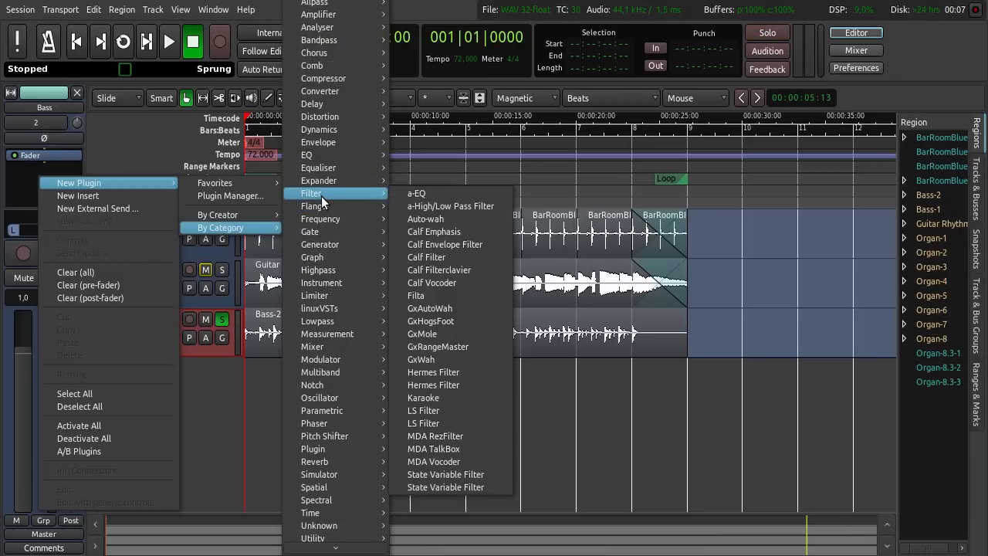
mouse_move(426, 256)
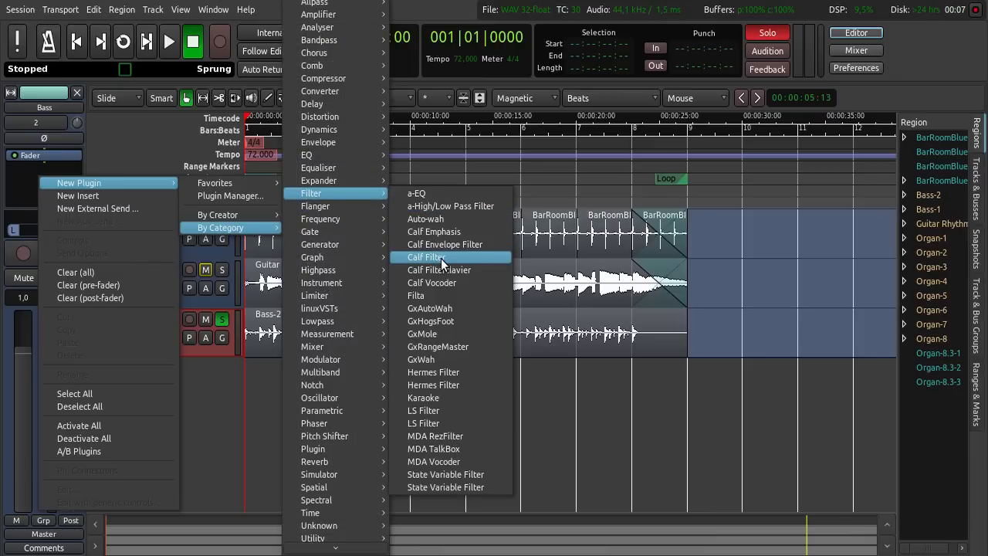
left_click(426, 256)
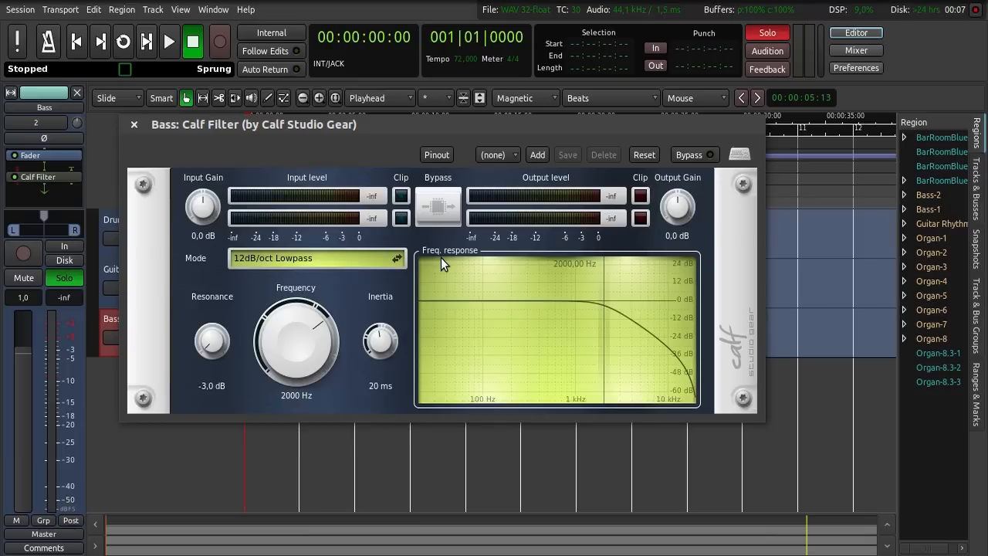
While playing, make the filter 24dB/oct Lowpass near 1024 Hz with resonance about -0.1 dB
left_click(166, 41)
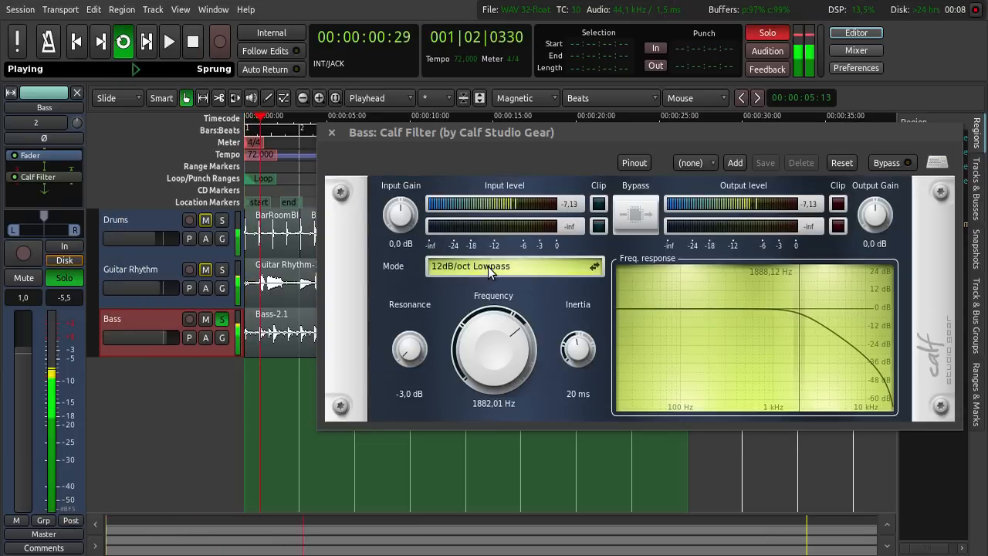
left_click(512, 266)
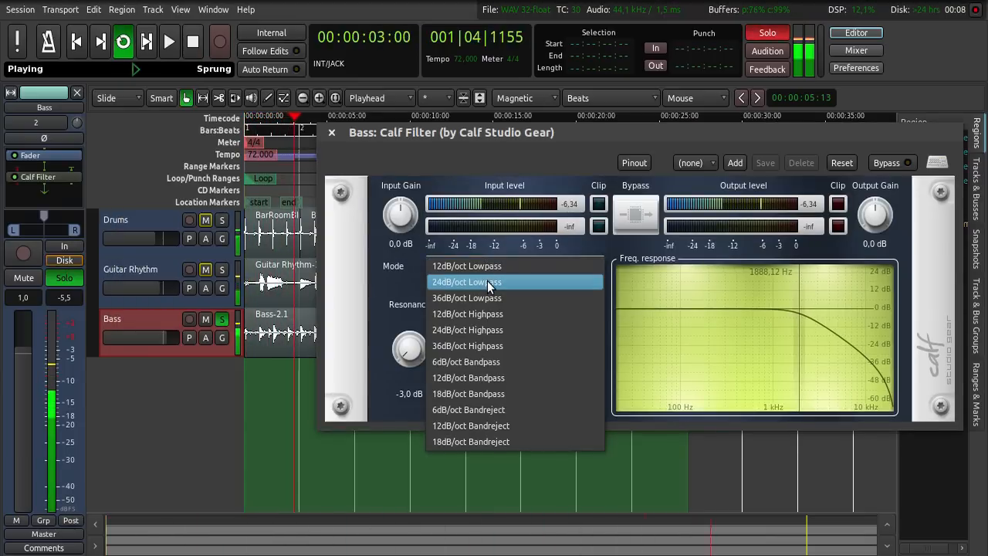
left_click(466, 281)
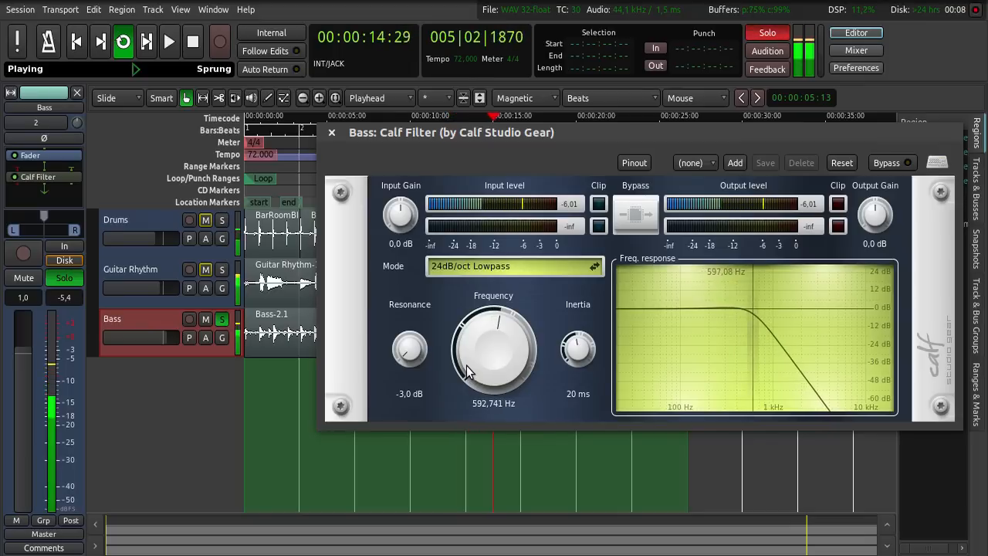
left_click_drag(494, 352, 466, 358)
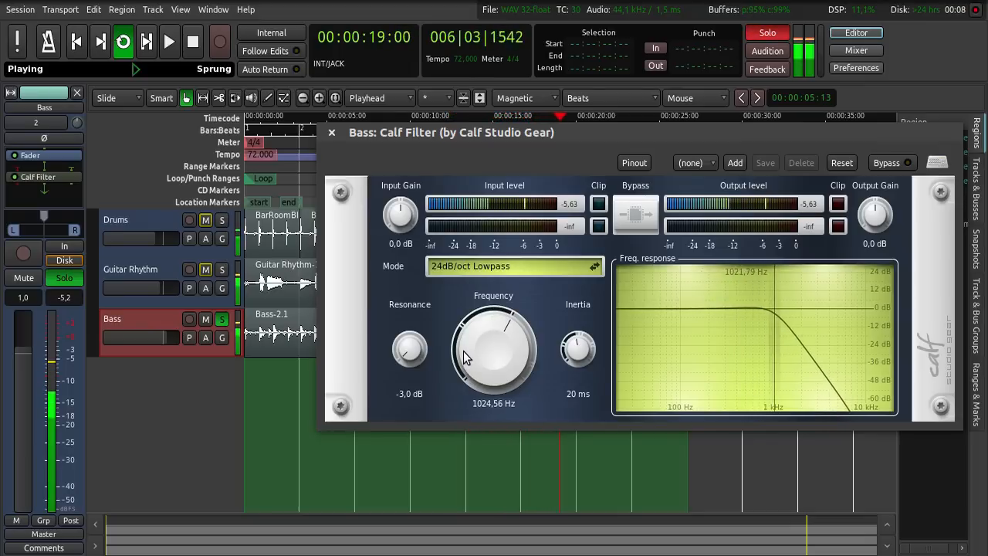
left_click_drag(409, 348, 409, 342)
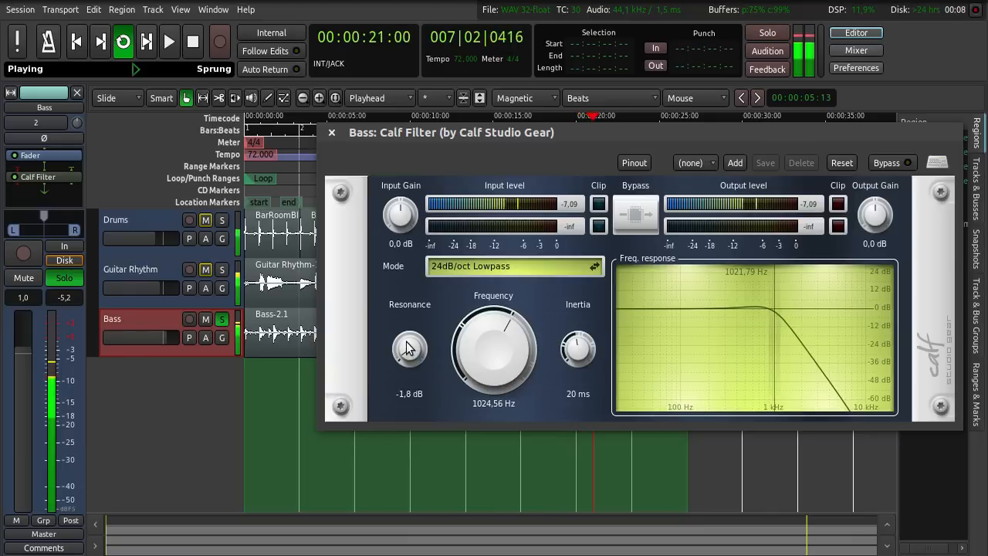
left_click_drag(409, 347, 409, 332)
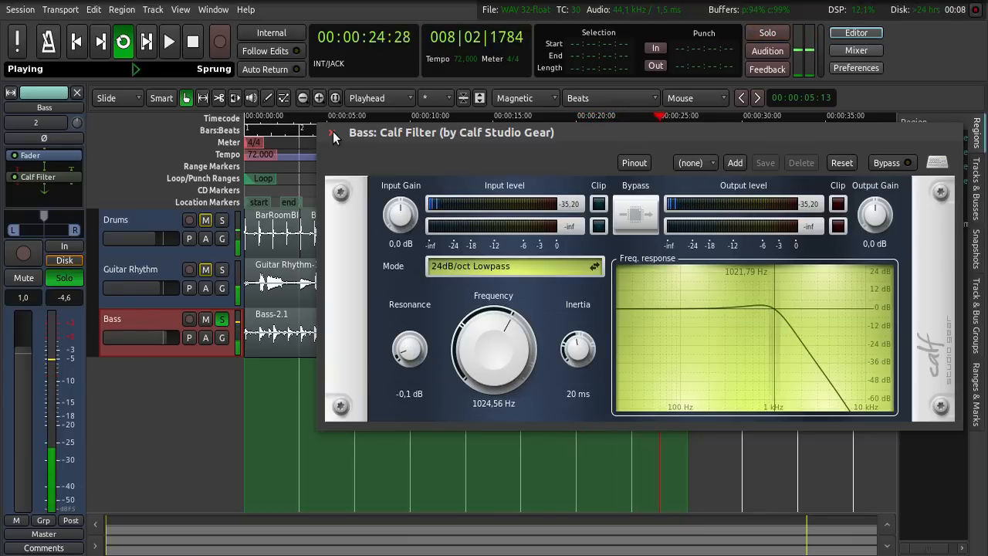
left_click(333, 136)
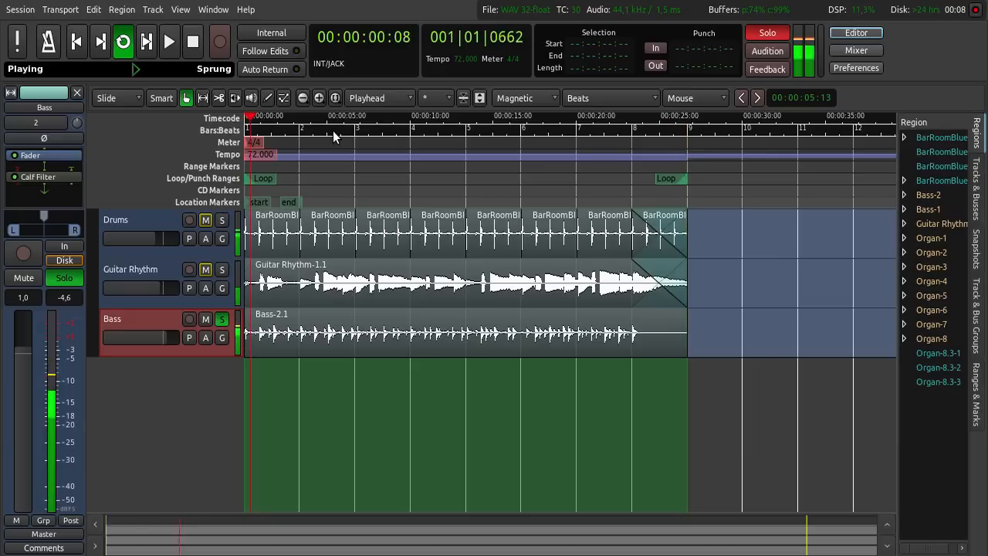
left_click(195, 40)
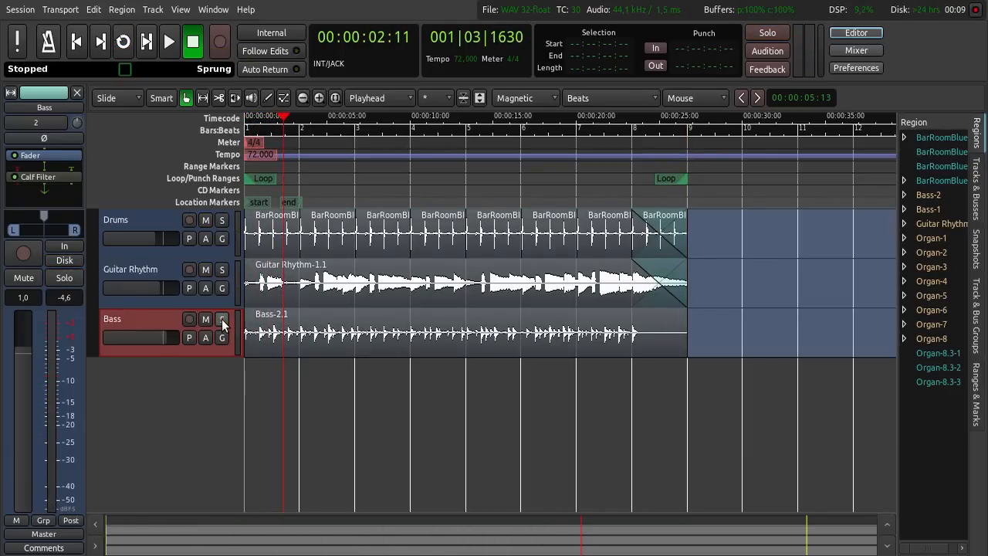
left_click(124, 41)
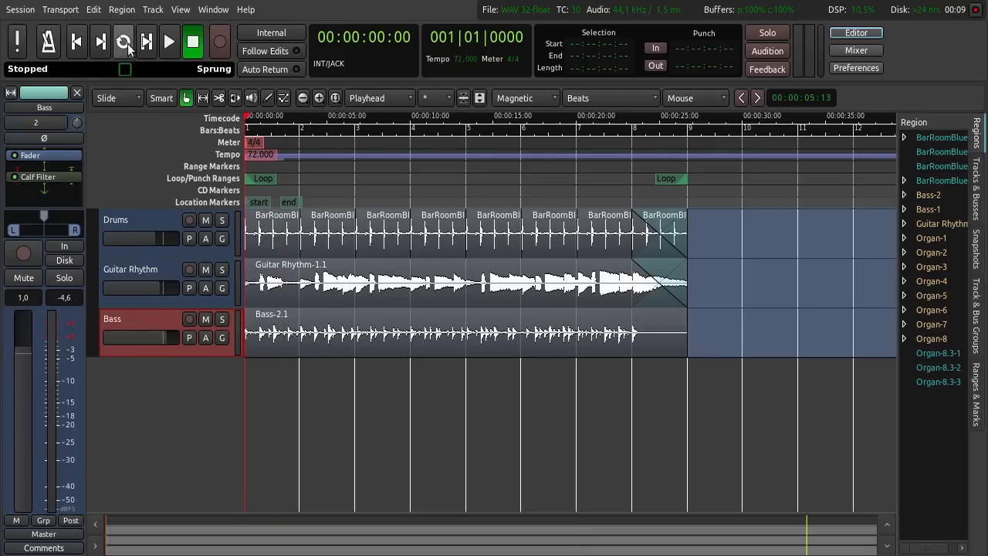
left_click(123, 41)
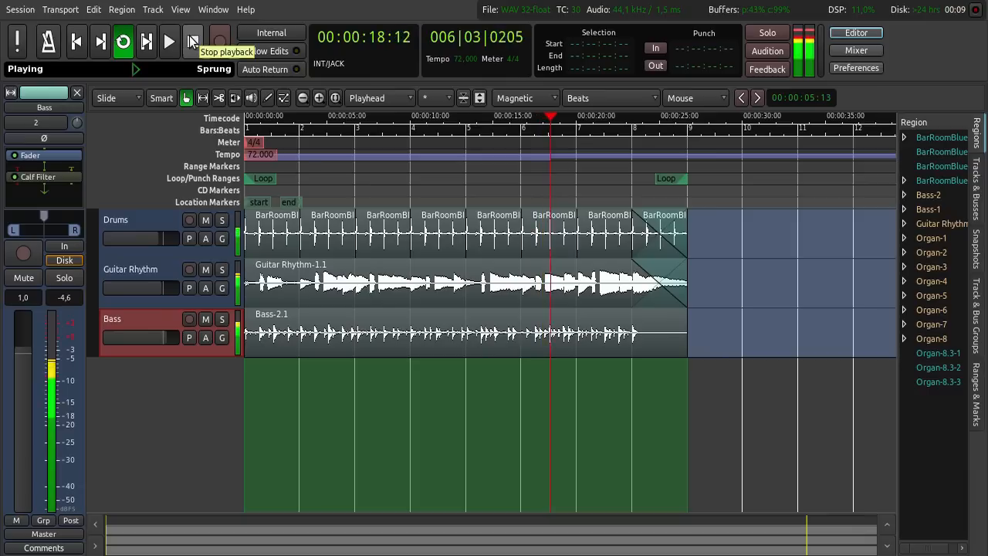
left_click(193, 42)
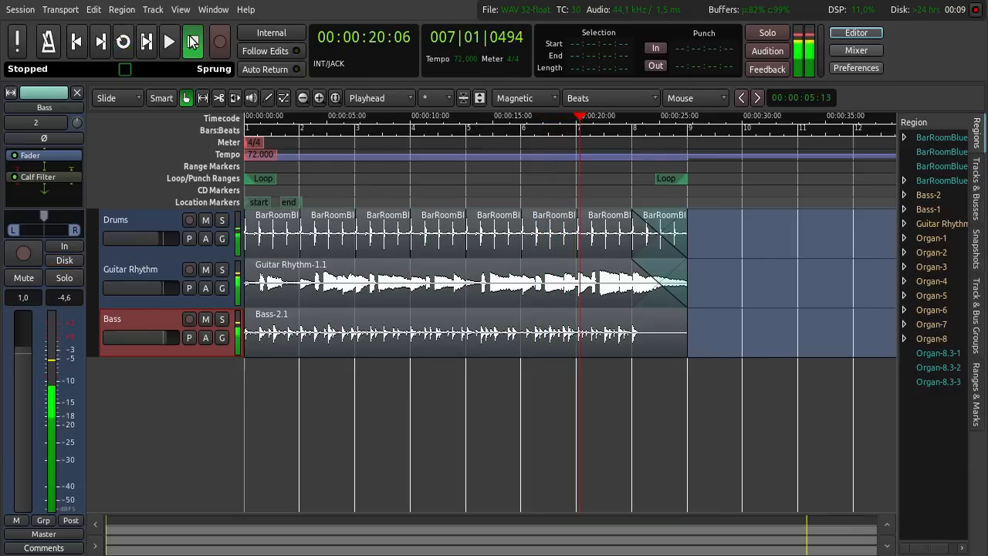
Set up a new MIDI track with Calf Organ as its instrument in the Add Track dialog
left_click(122, 42)
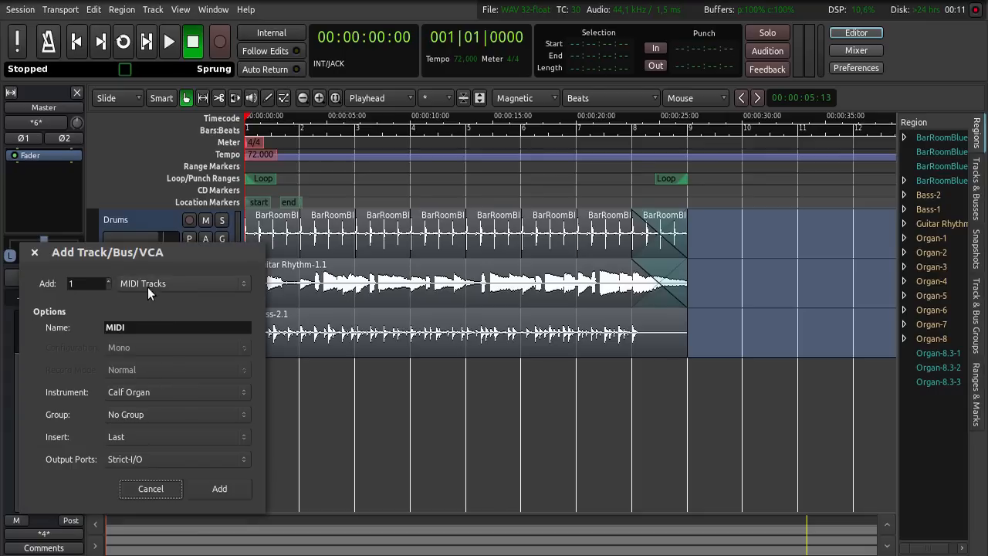
left_click(183, 284)
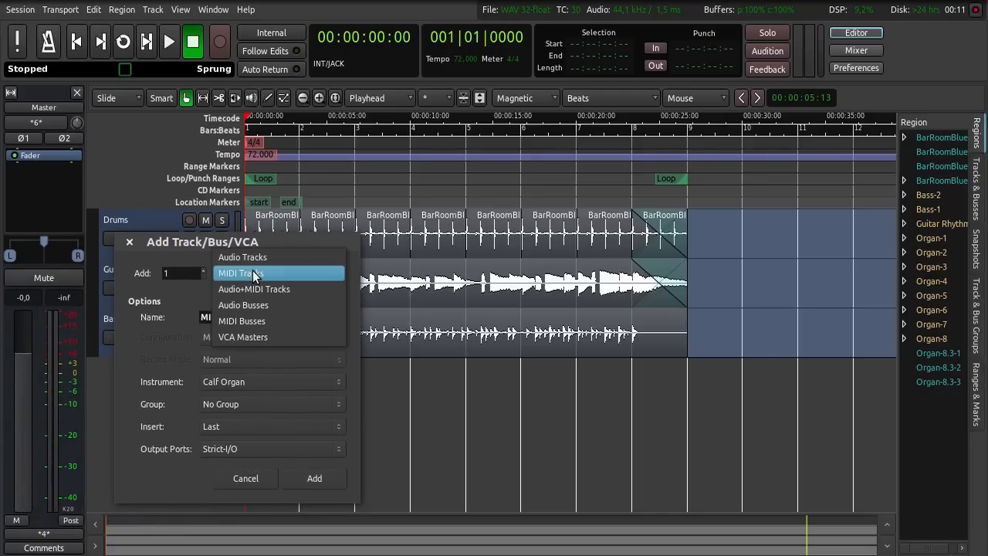
left_click(254, 272)
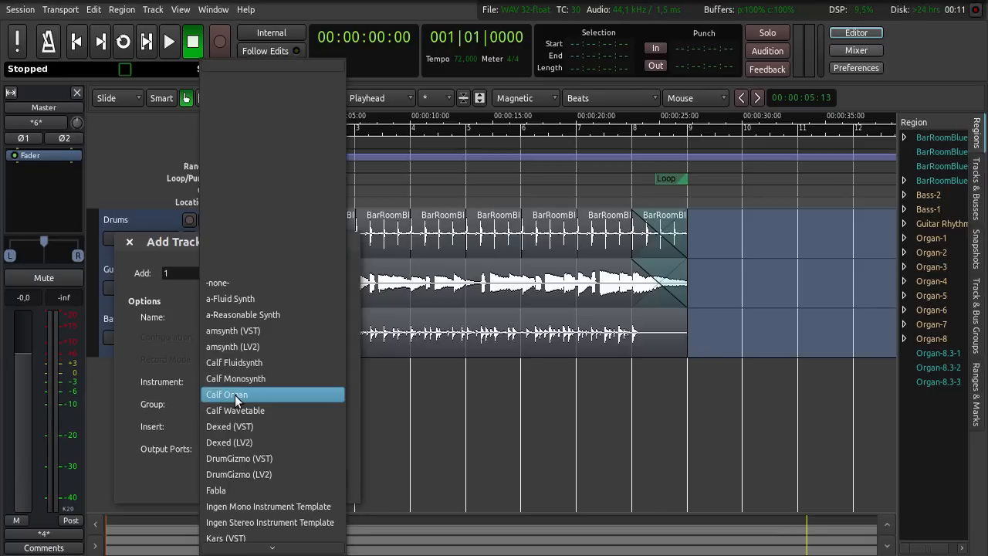
left_click(226, 395)
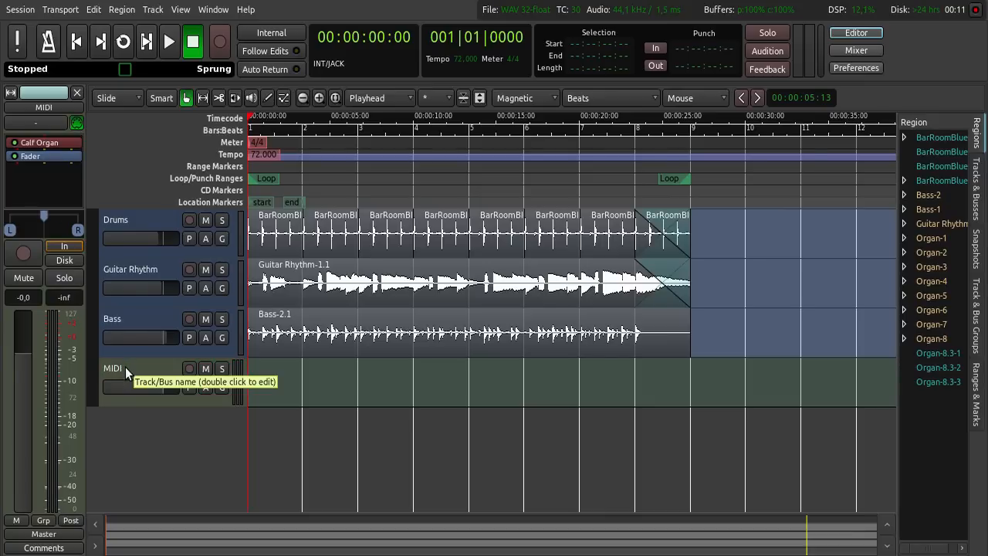
Edit the new MIDI track's name field and enter Organ as its name
double_click(114, 367)
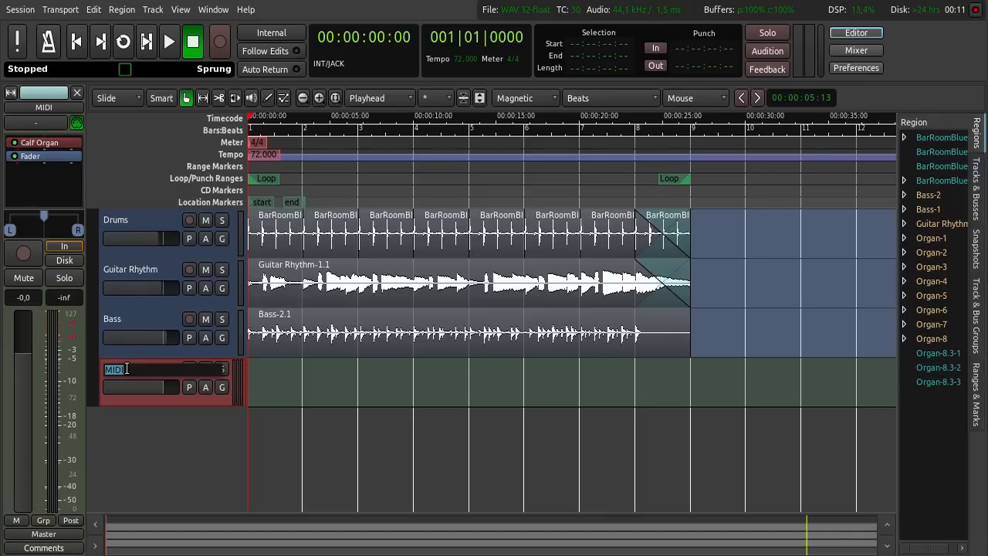
type("Organ")
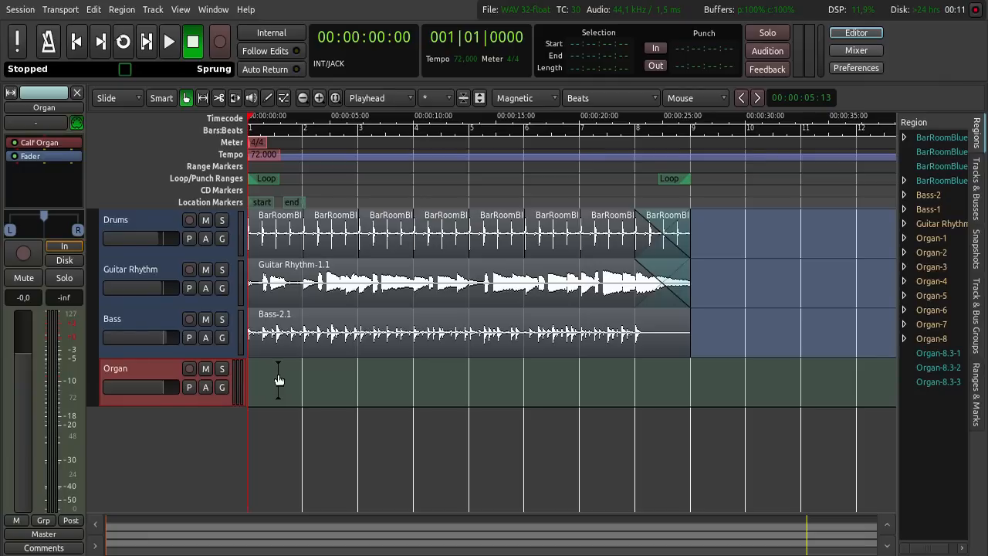
Insert existing media Organ-8.3.mid onto the Organ track at session start
right_click(279, 379)
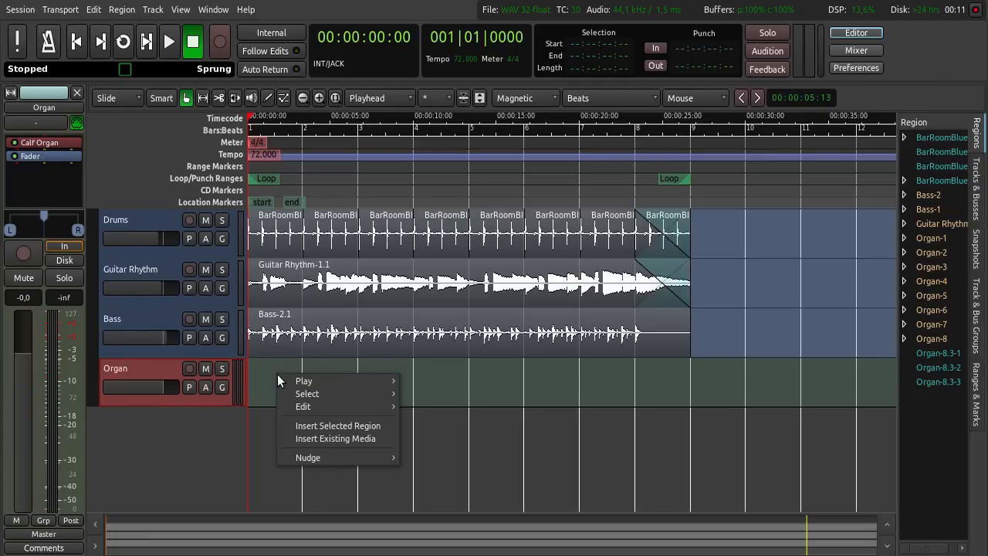
mouse_move(315, 438)
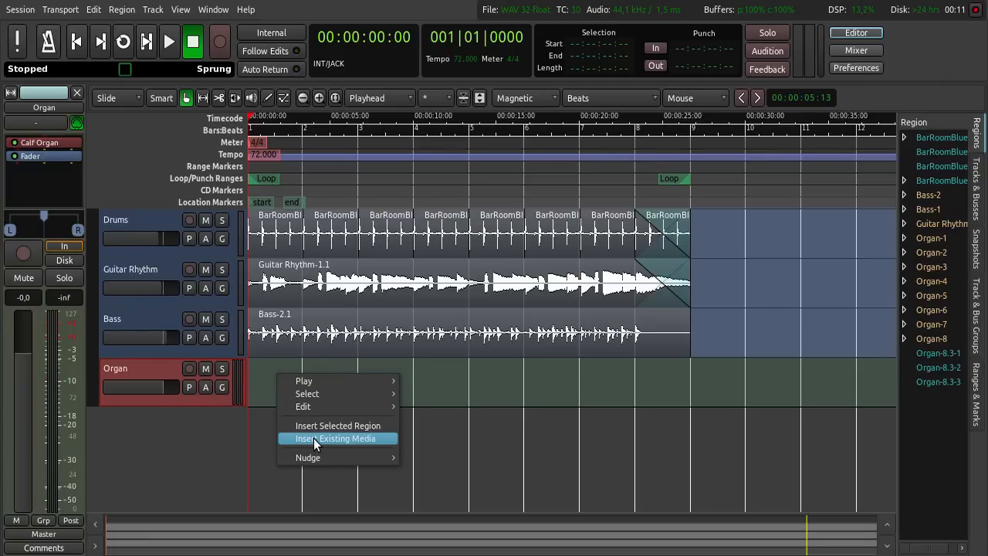
left_click(338, 438)
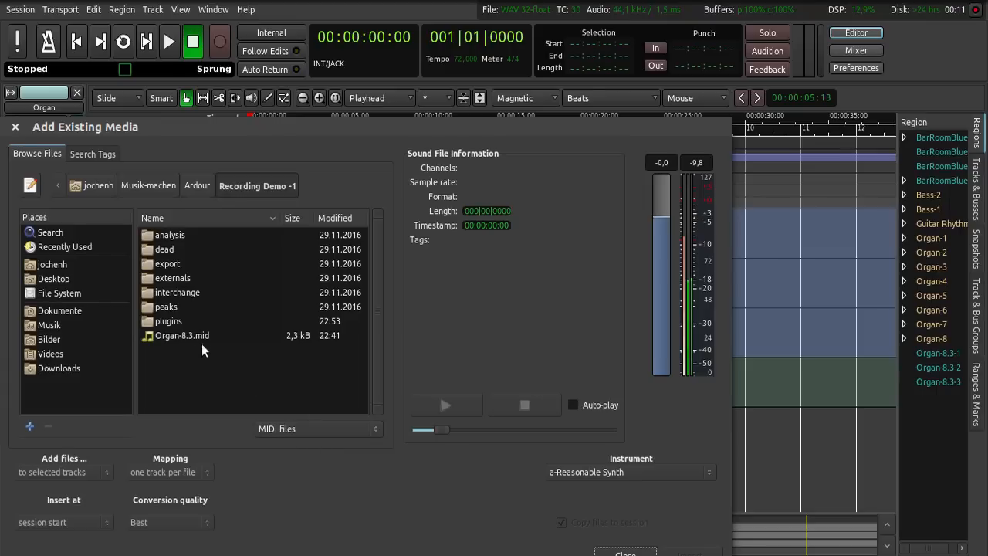
left_click(182, 334)
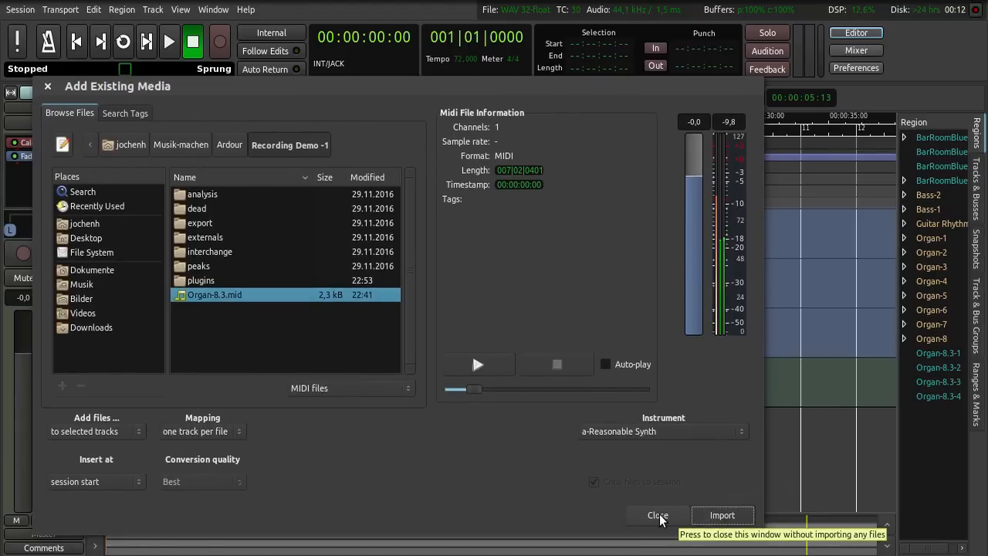
left_click(657, 515)
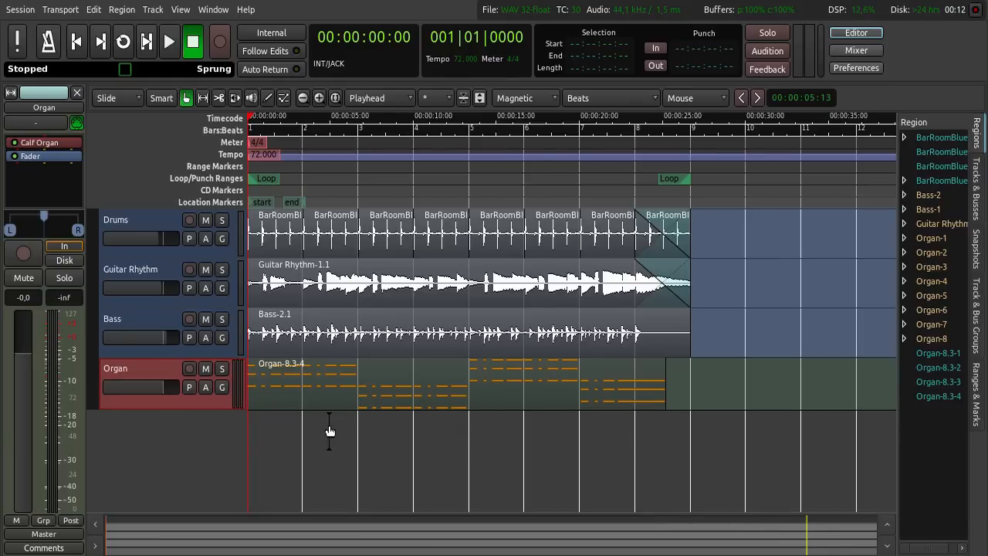
mouse_move(358, 392)
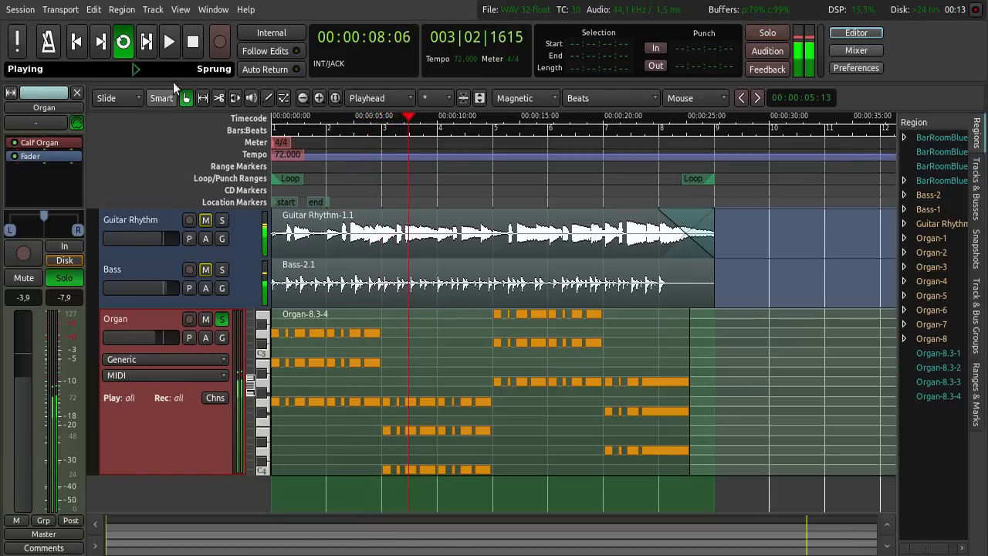
Stop playback and add Calf Filter by category to the Organ track's processor box
left_click(192, 42)
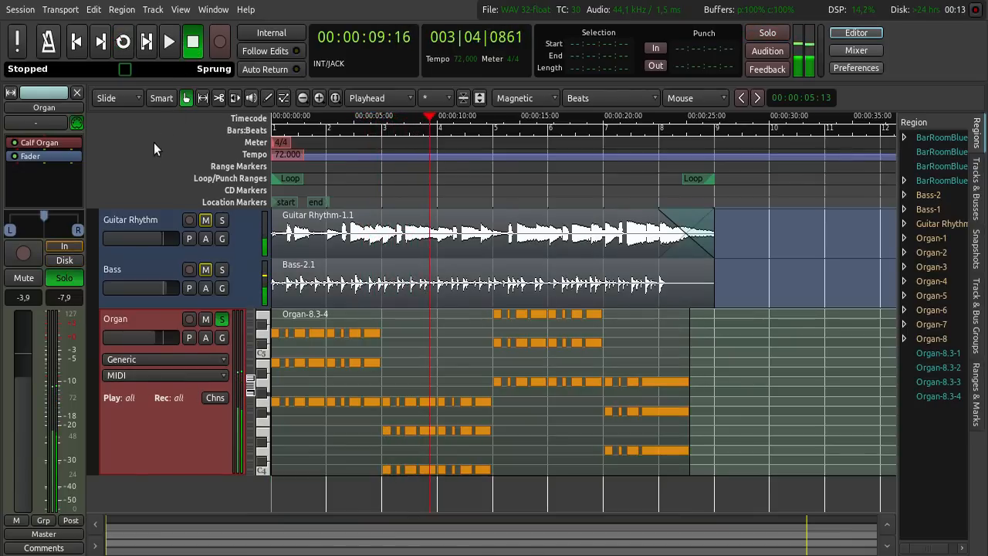
mouse_move(176, 200)
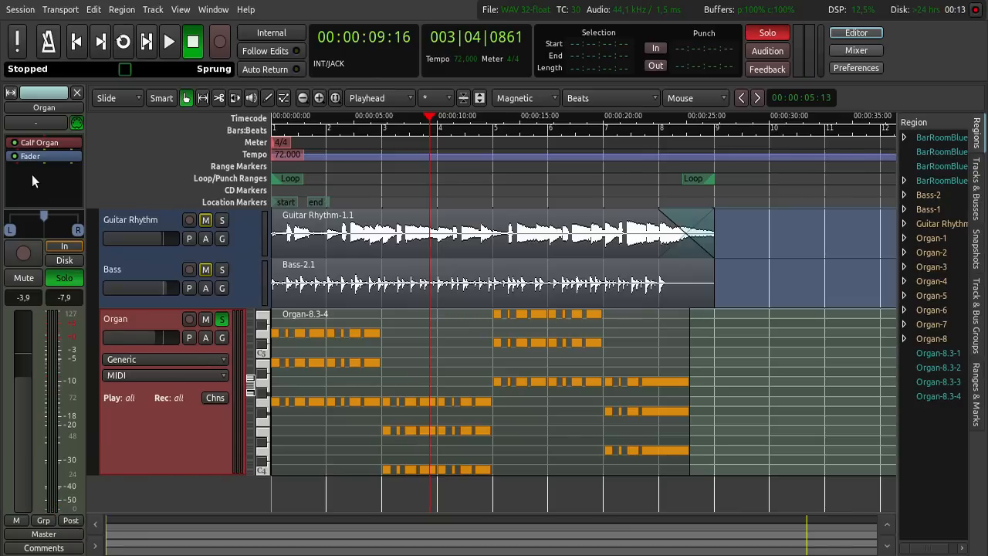
right_click(30, 156)
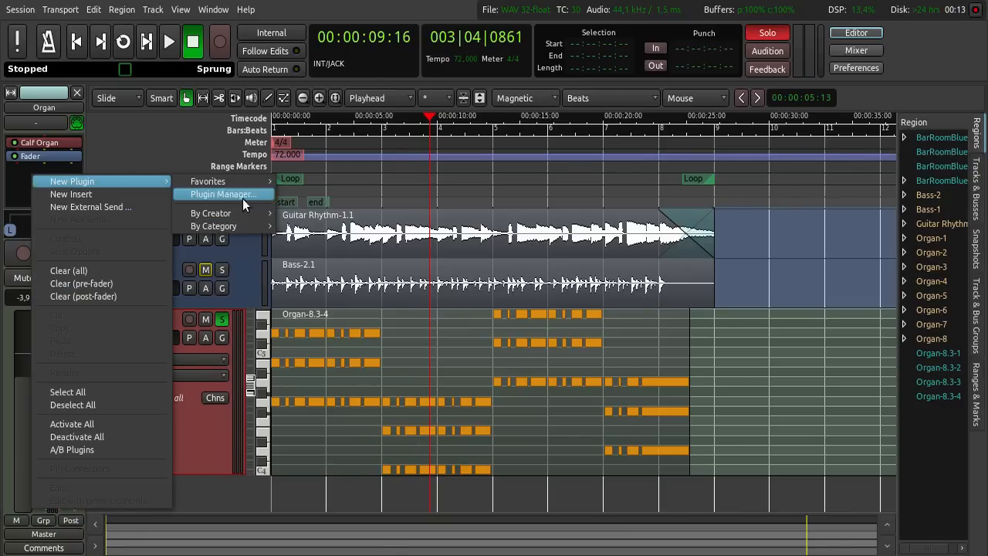
left_click(213, 225)
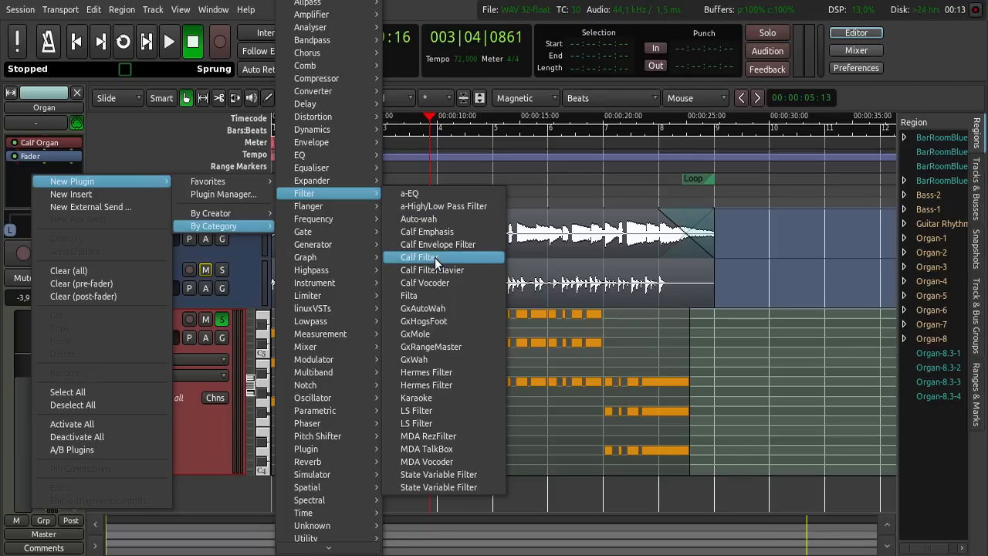
left_click(434, 256)
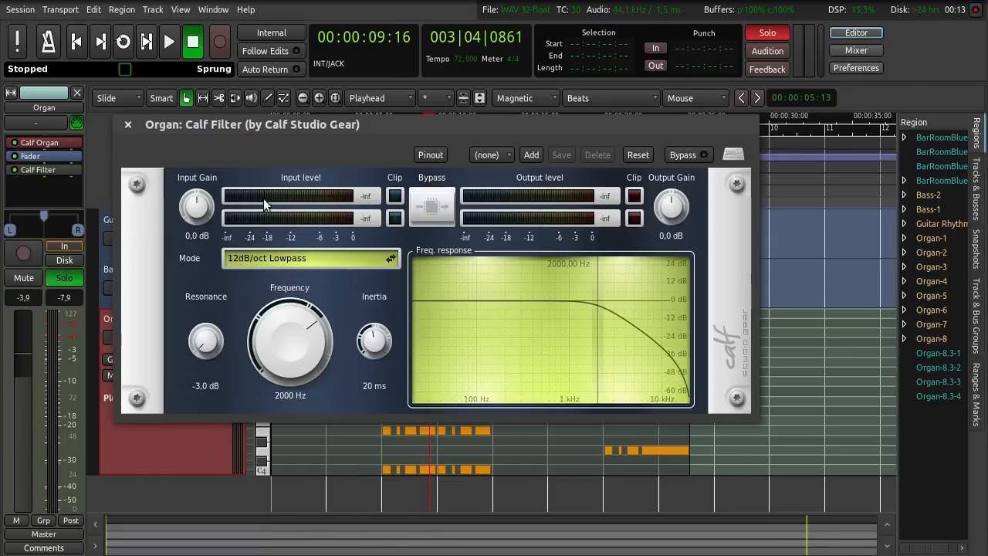
mouse_move(122, 42)
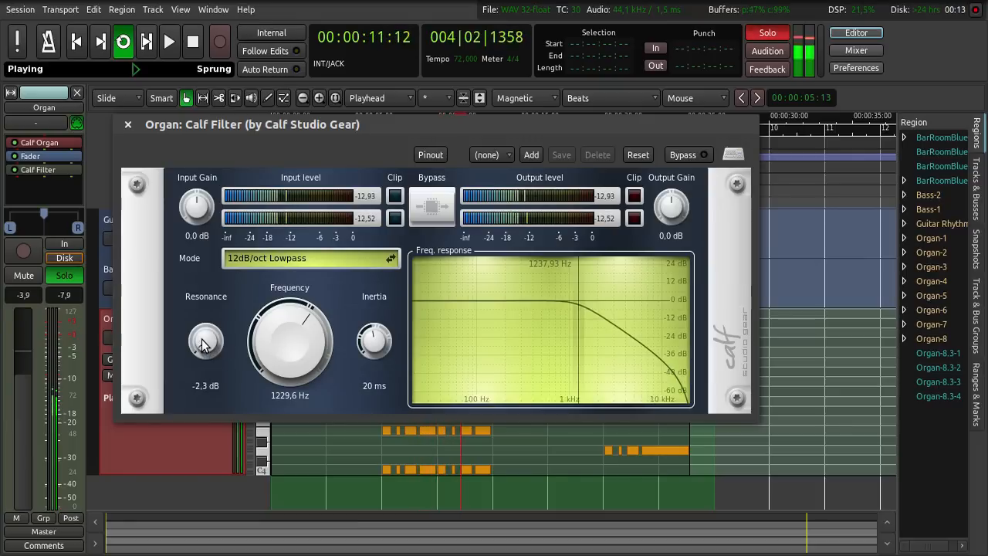
Raise the Calf Filter resonance to 0 dB near 1230 Hz cutoff and close its window
left_click_drag(206, 343, 205, 324)
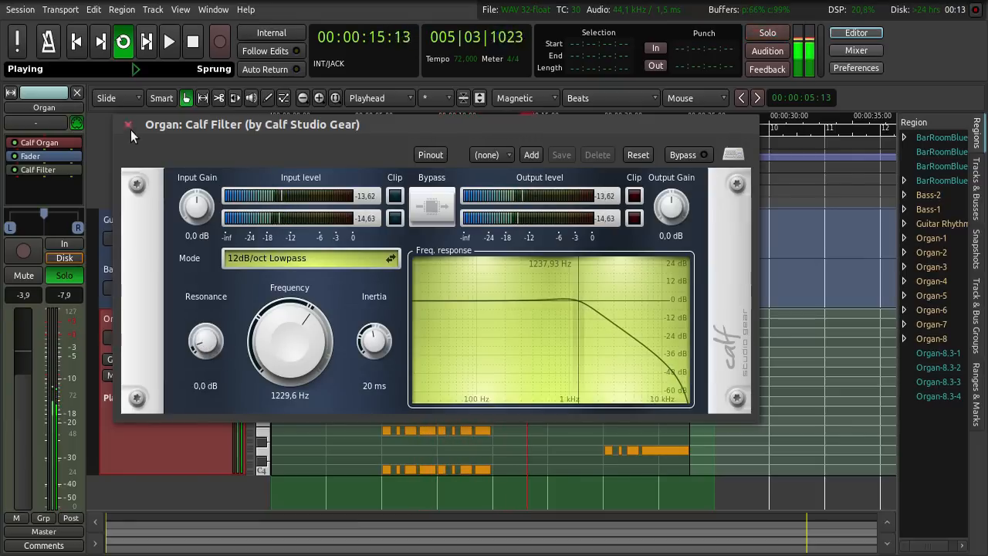
left_click(129, 123)
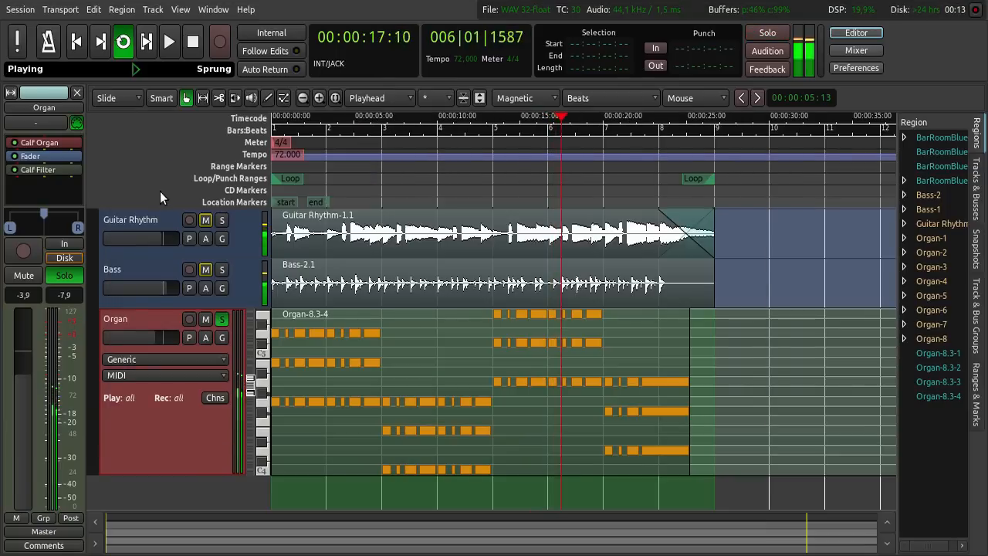
left_click(191, 40)
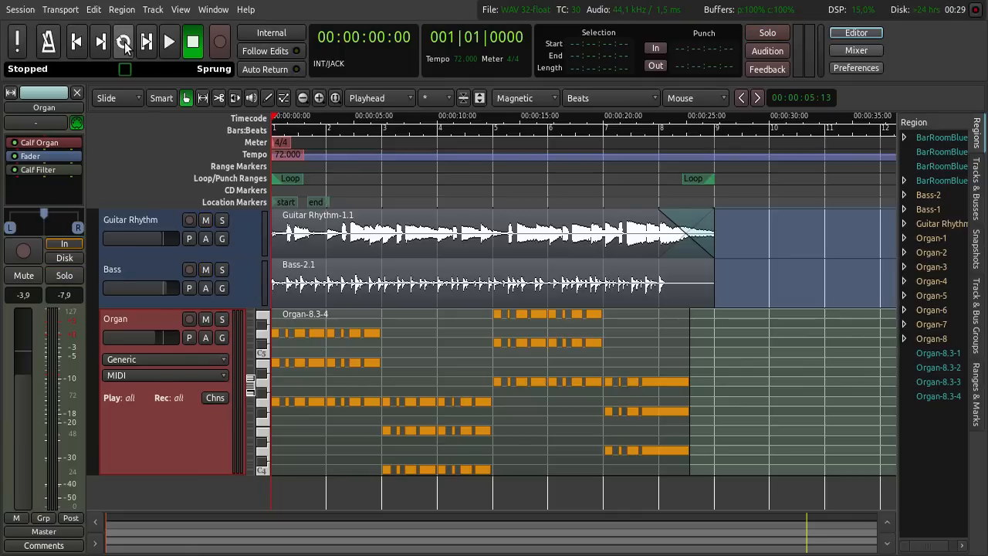
left_click(122, 42)
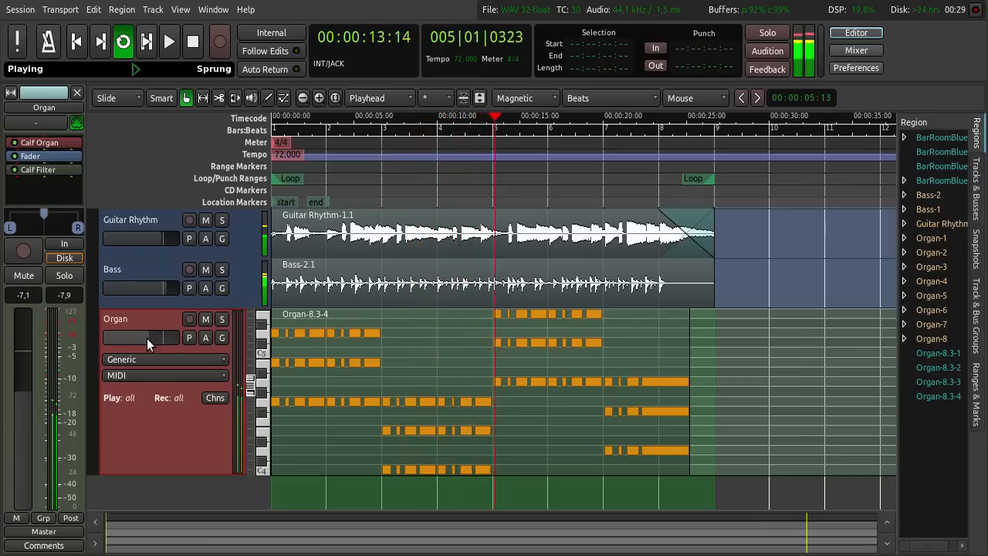
left_click(194, 40)
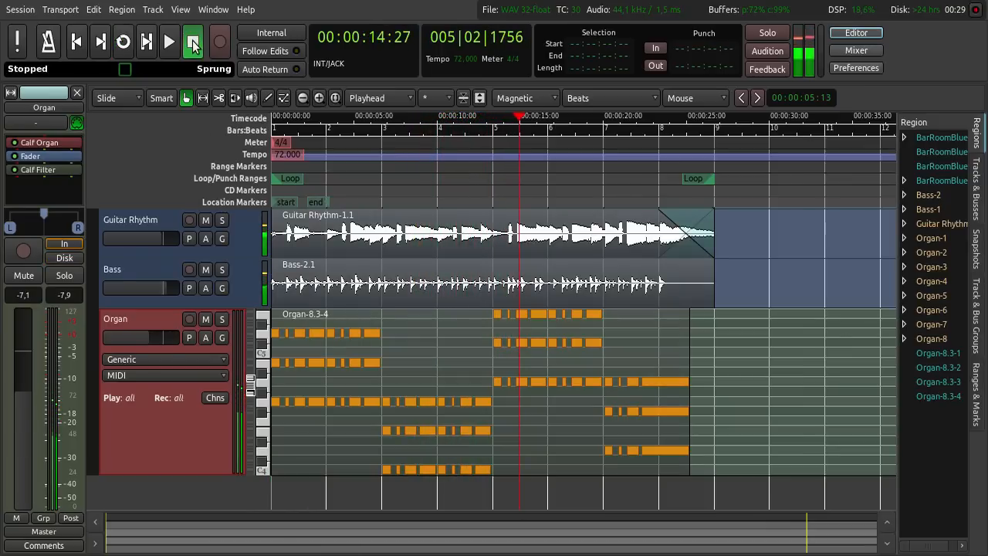